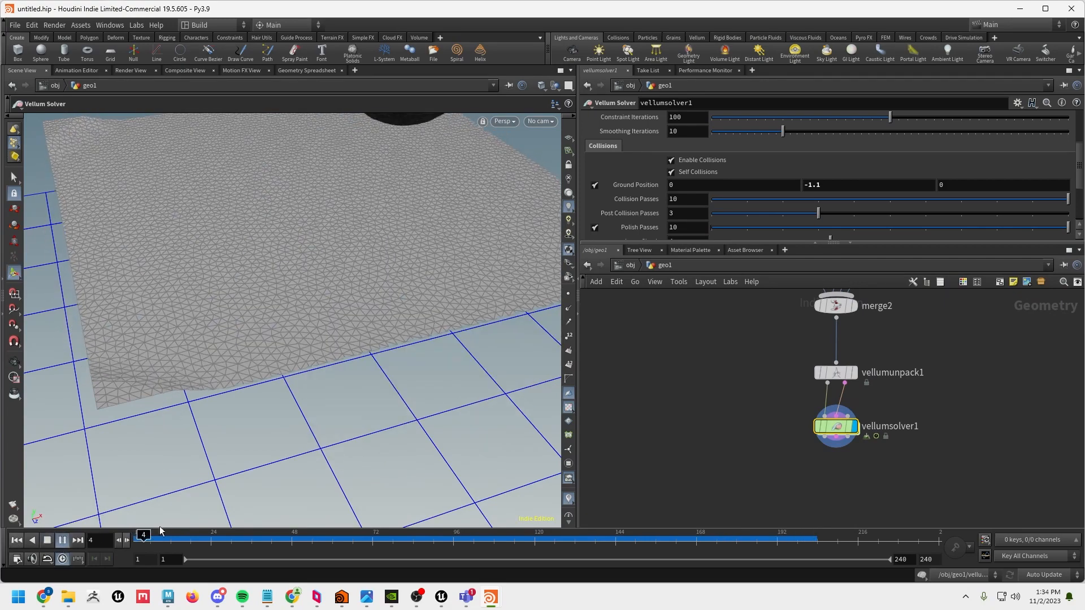
Play back the finished cloth simulation to preview the result
left_click(61, 541)
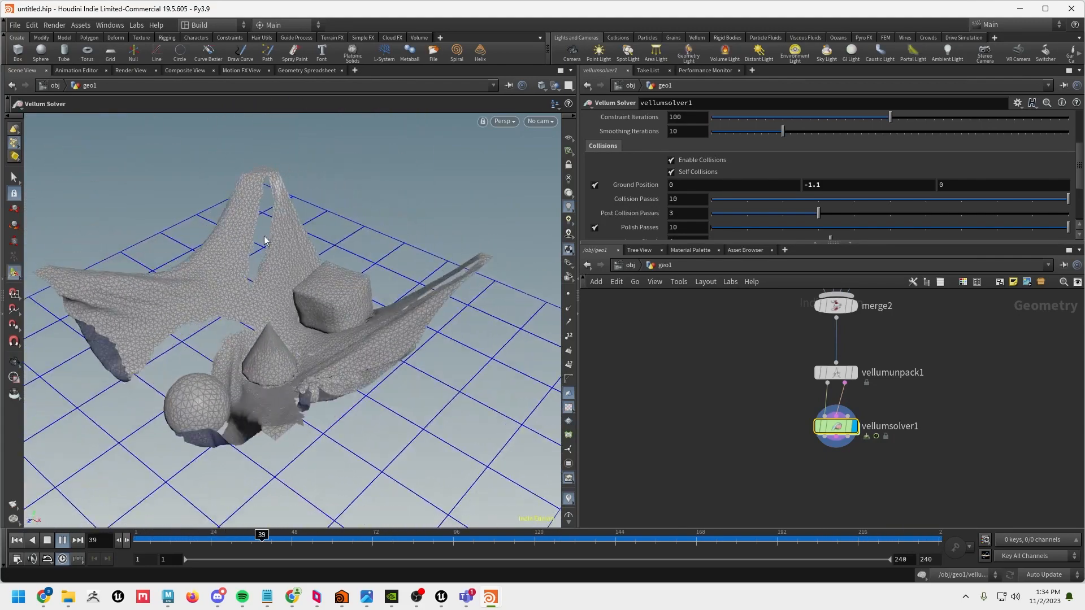
left_click(61, 541)
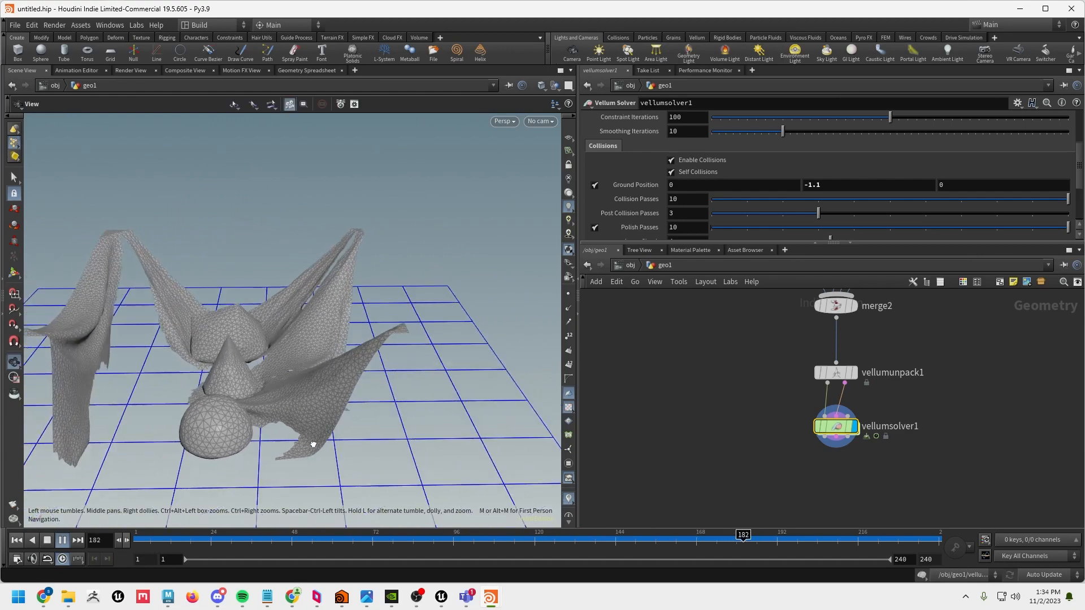
left_click(61, 542)
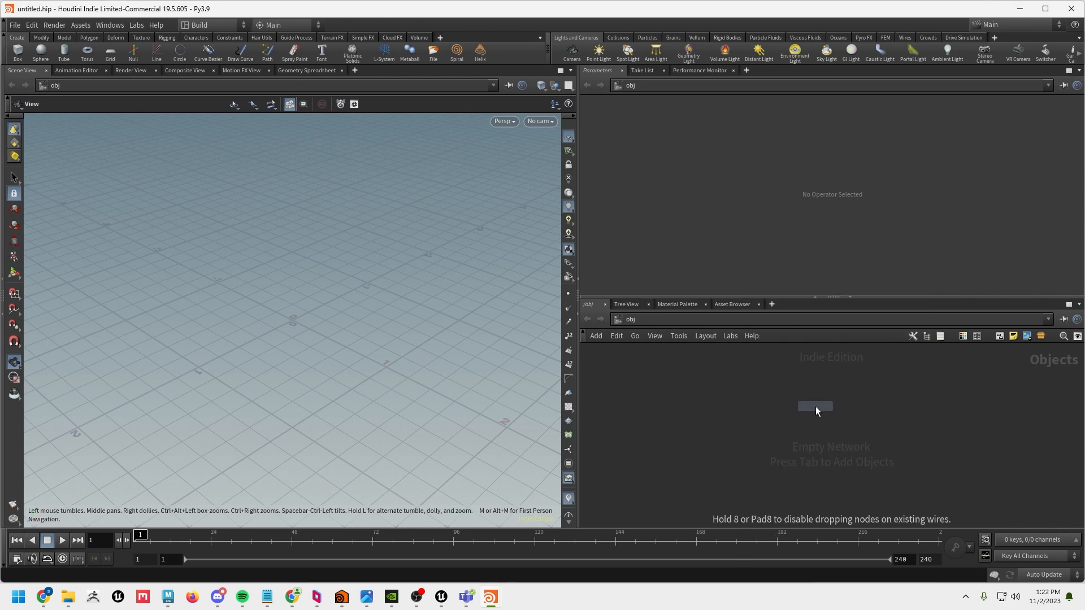
Inside the new geometry object, add a Grid SOP sized 5 by 5
double_click(815, 405)
type("gr")
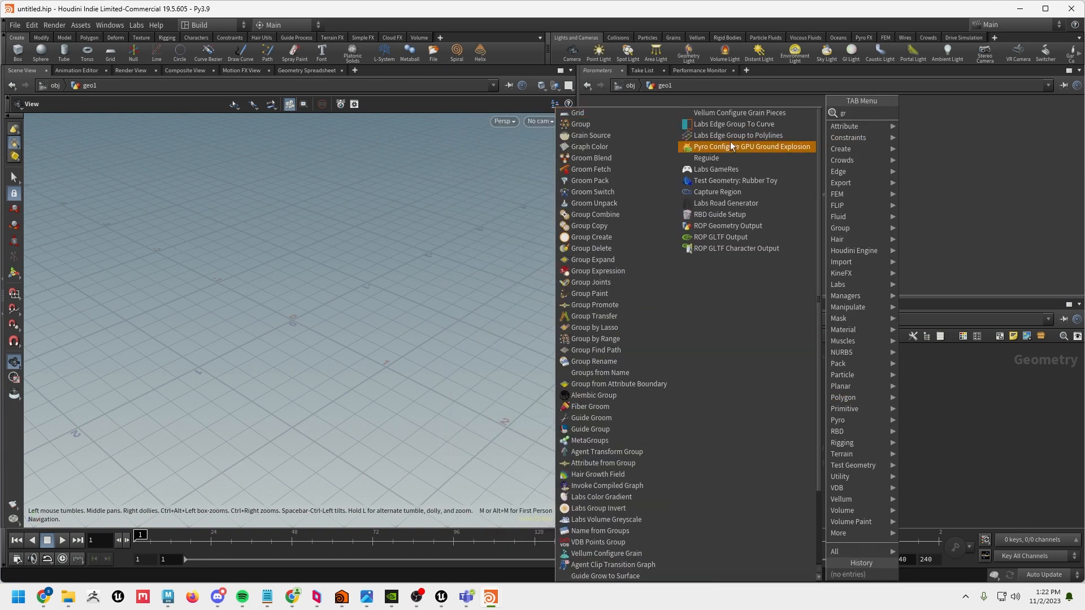
left_click(578, 113)
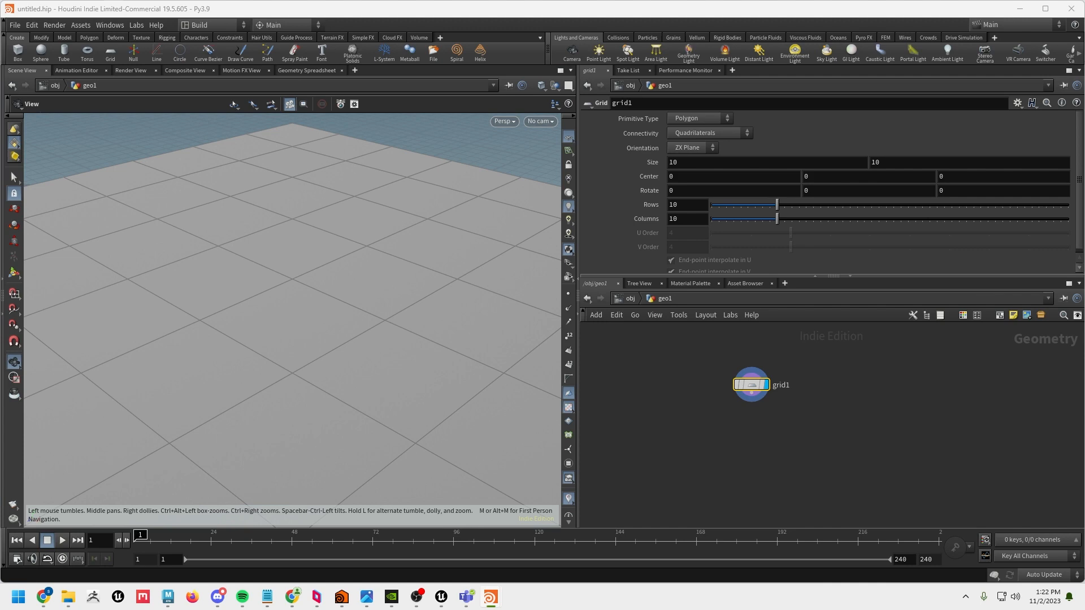
mouse_move(693, 381)
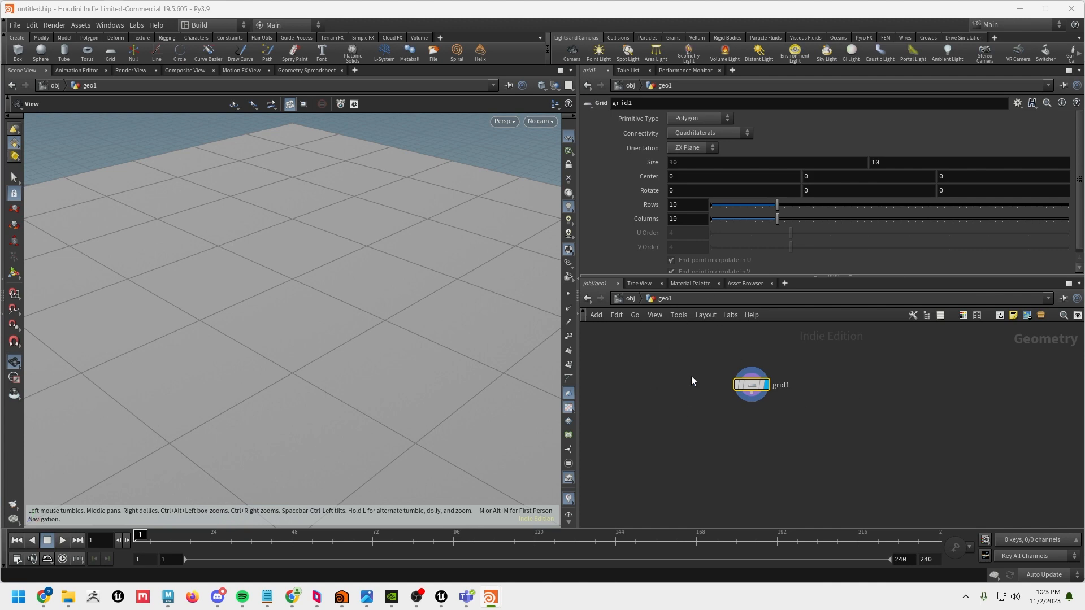
mouse_move(765, 411)
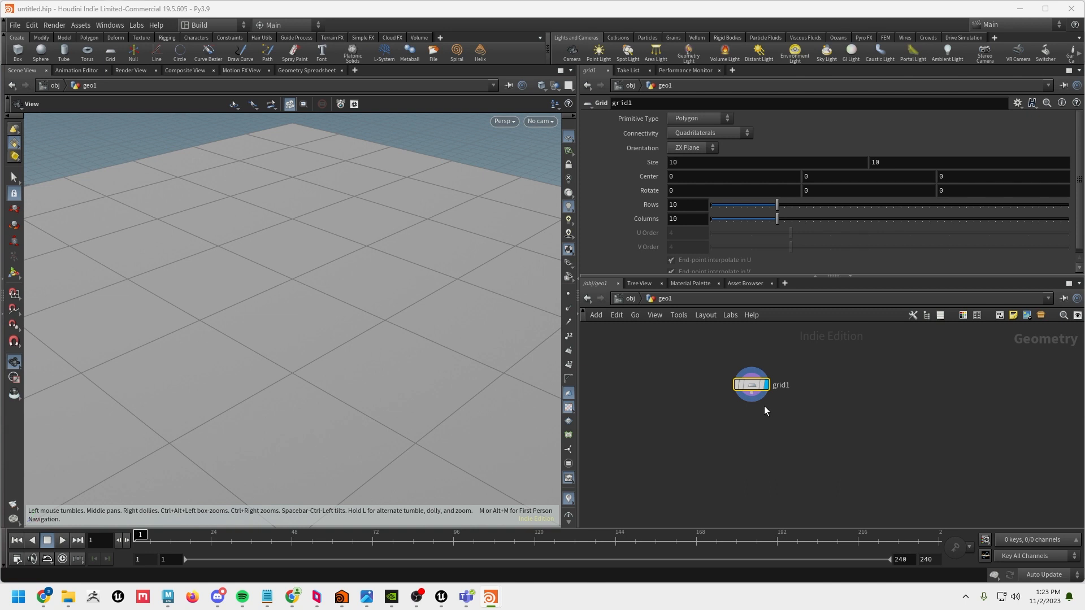
mouse_move(697, 162)
type("5")
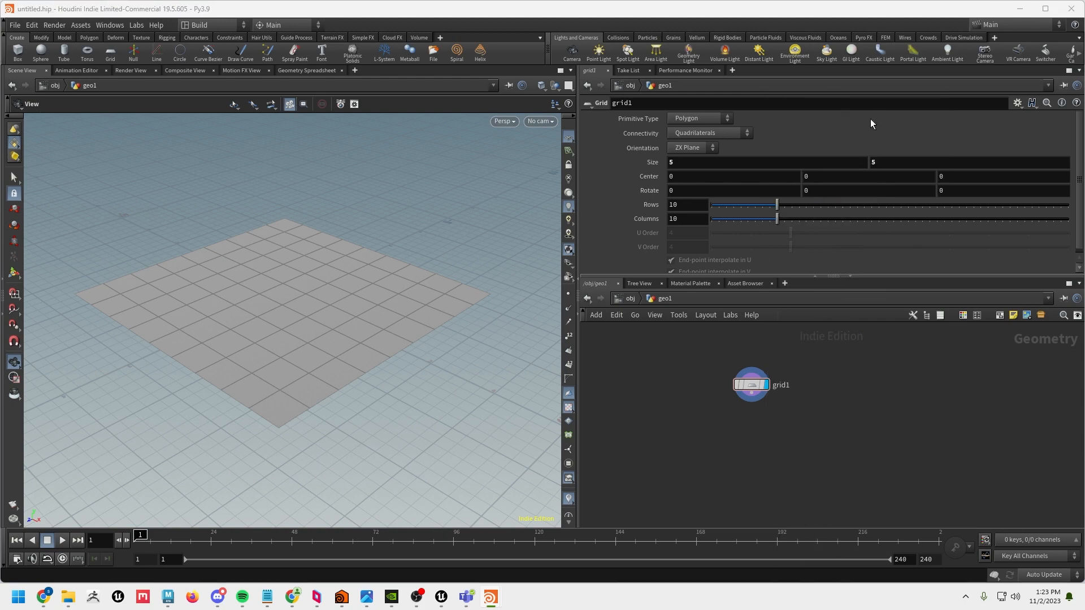
left_click(746, 437)
type("ed")
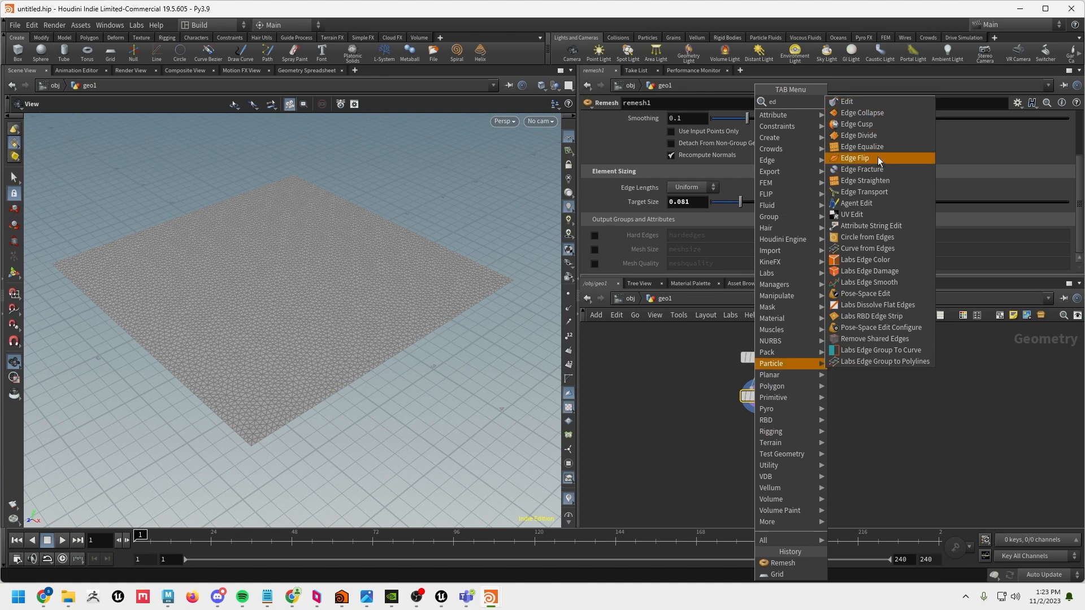
Add an Edge Fracture after the remesh with Show Guide Geometry enabled
left_click(861, 170)
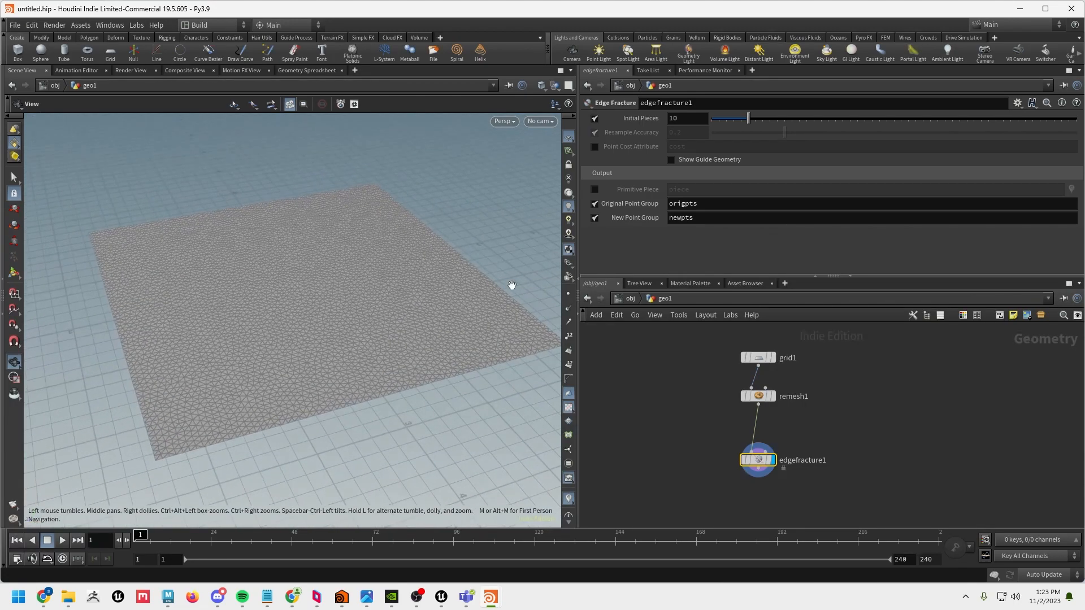
left_click(671, 159)
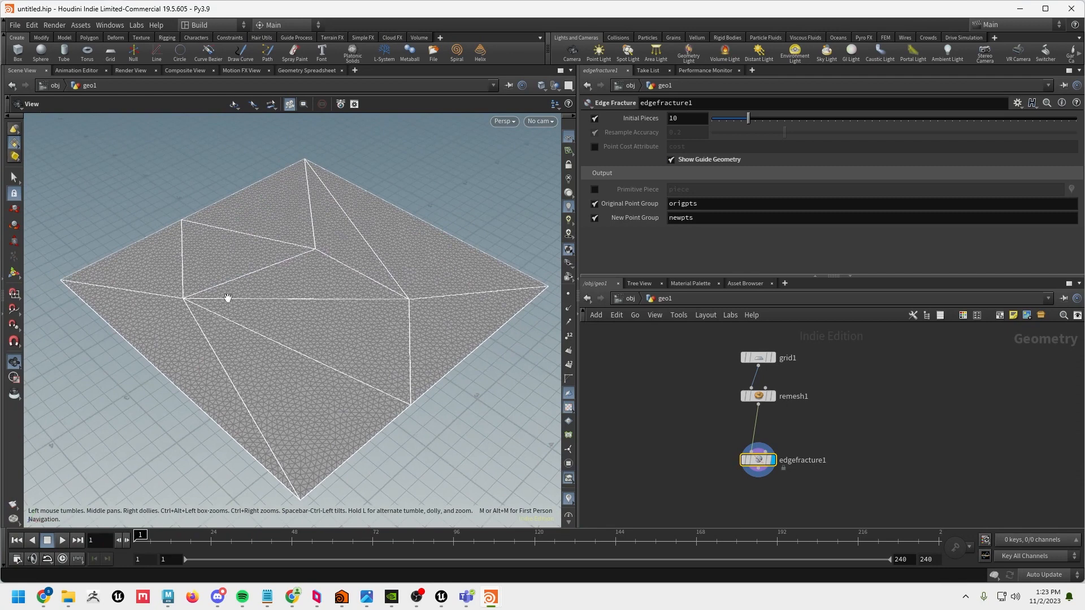
mouse_move(312, 214)
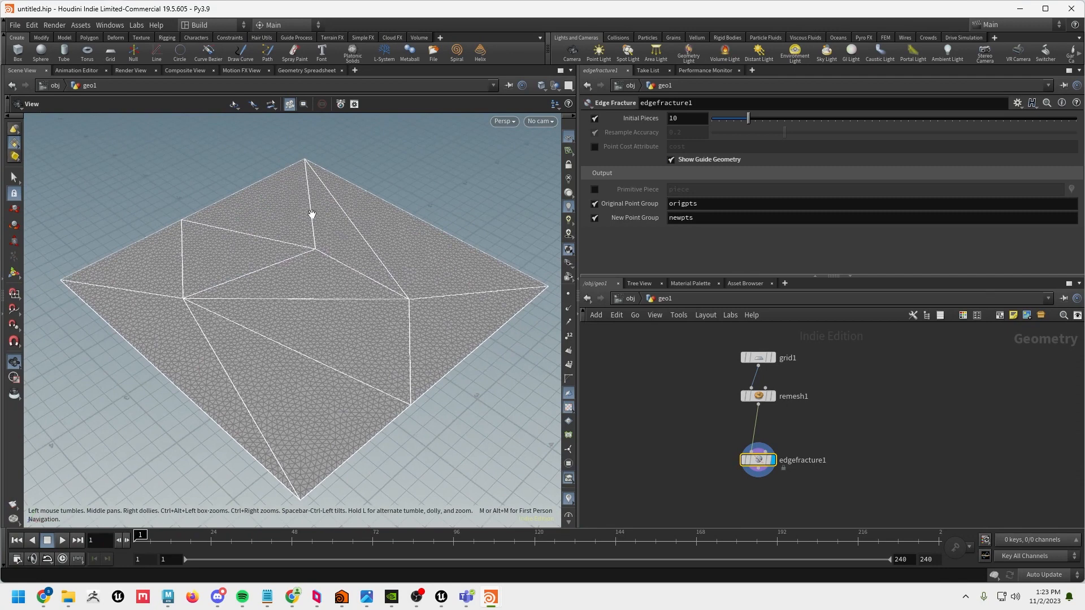
mouse_move(222, 193)
type("cur")
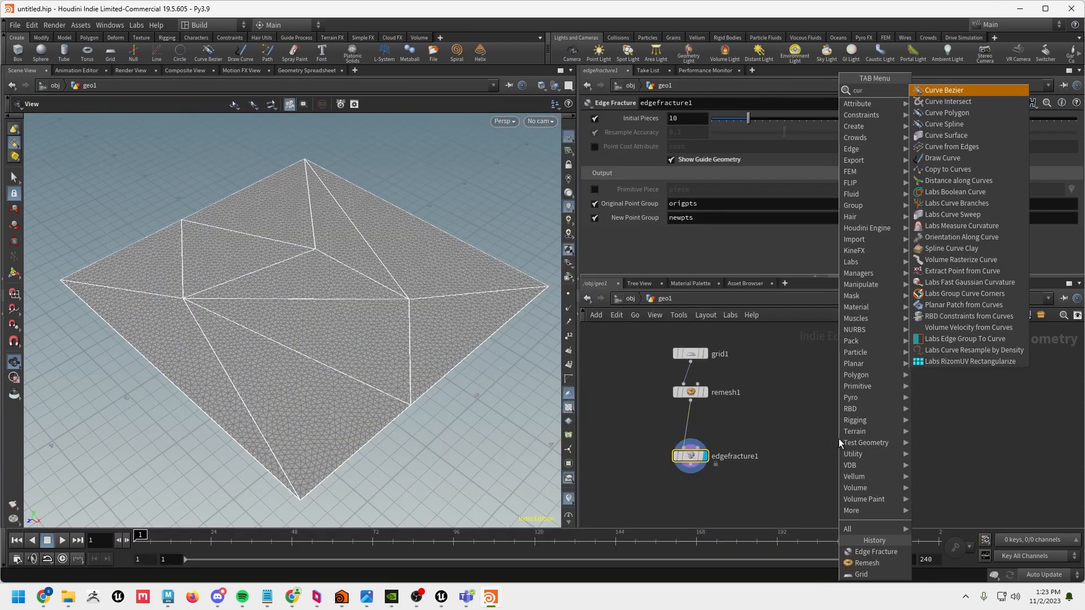
Add a NURBS Curve SOP and draw the first crack path across the sheet
left_click(942, 91)
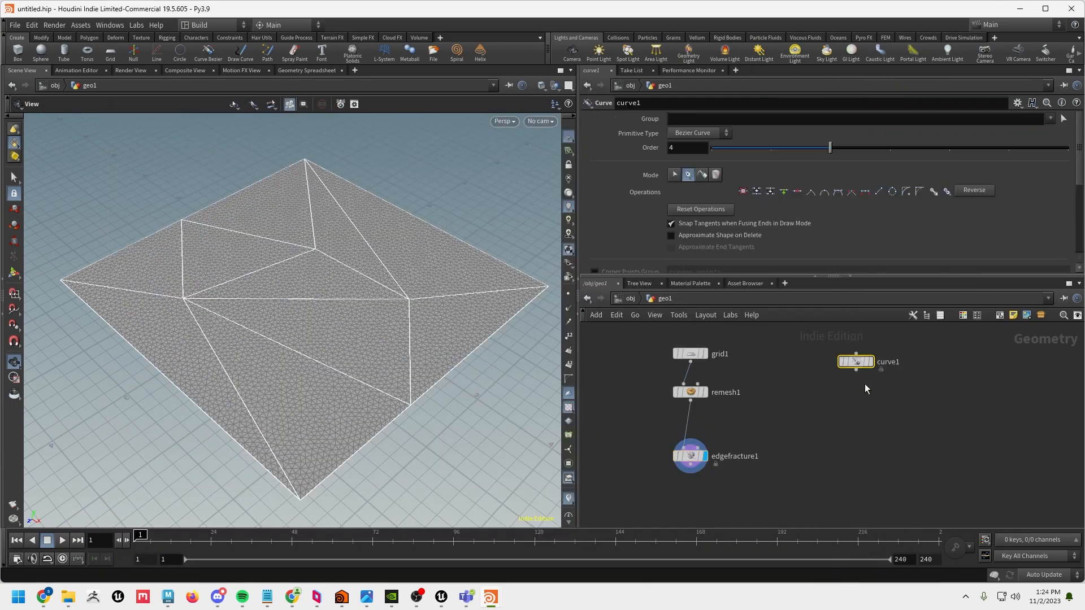
left_click(698, 133)
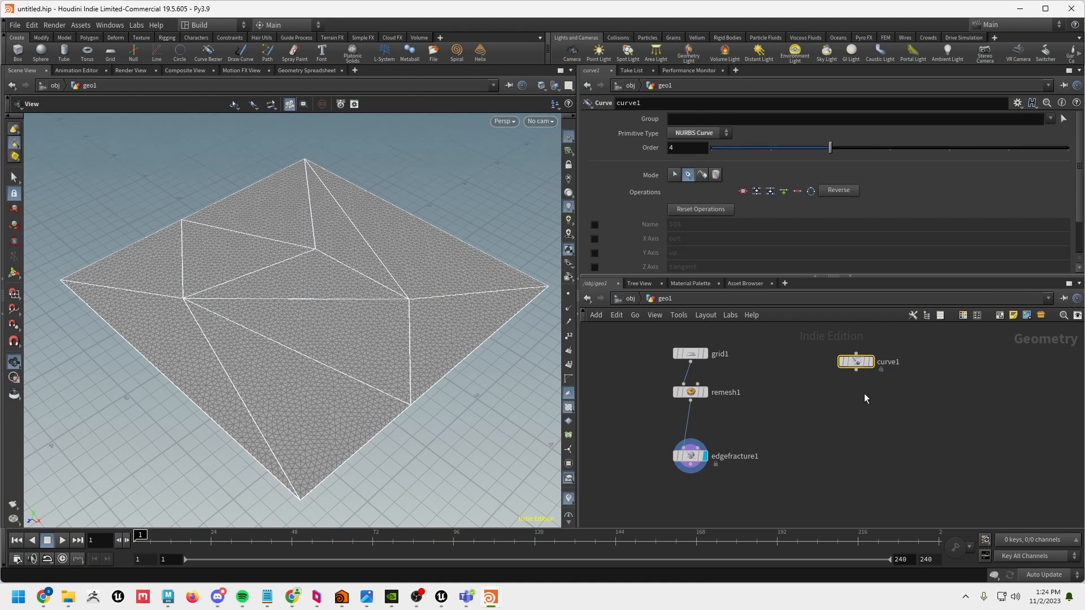
mouse_move(448, 291)
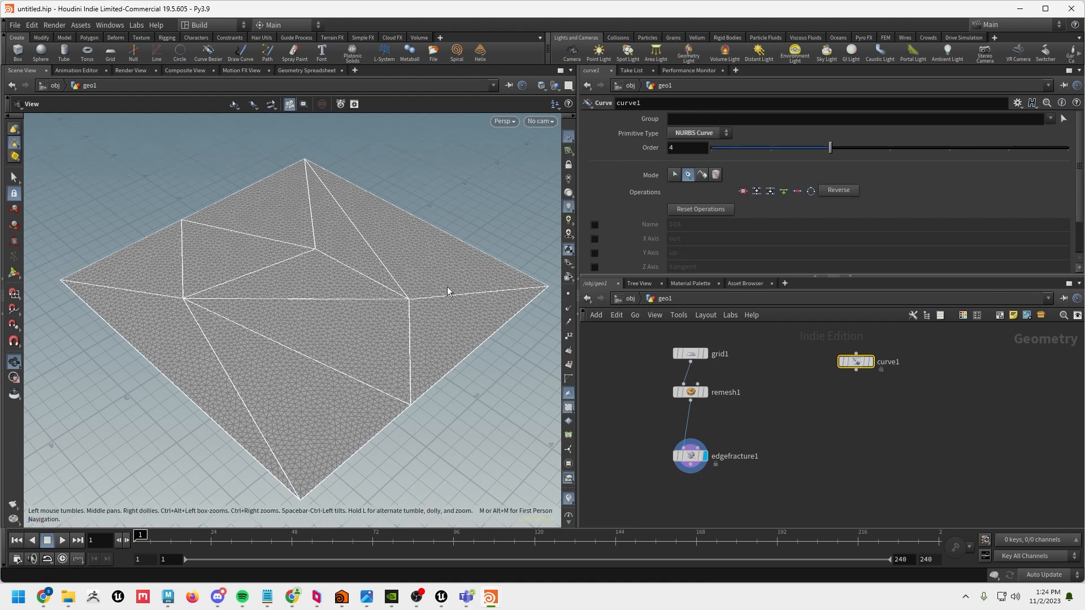
left_click(856, 362)
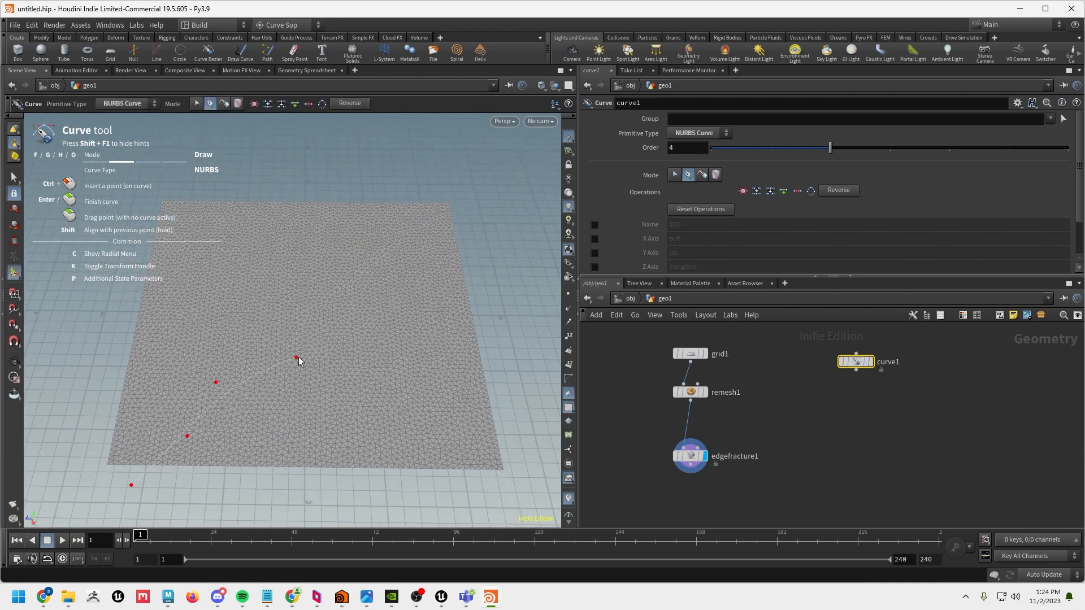
left_click(542, 208)
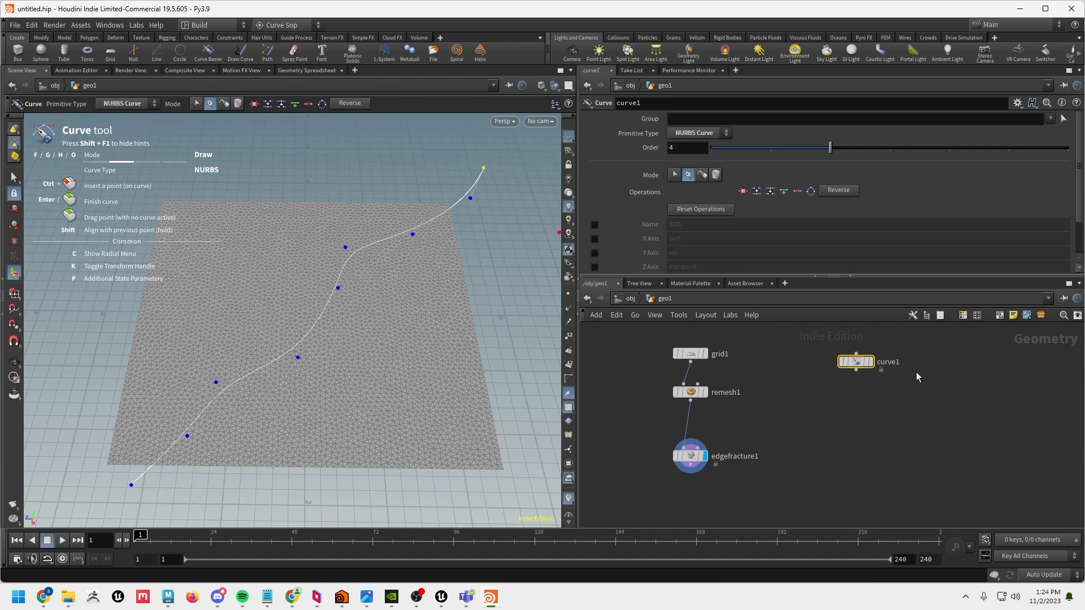
key("Tab")
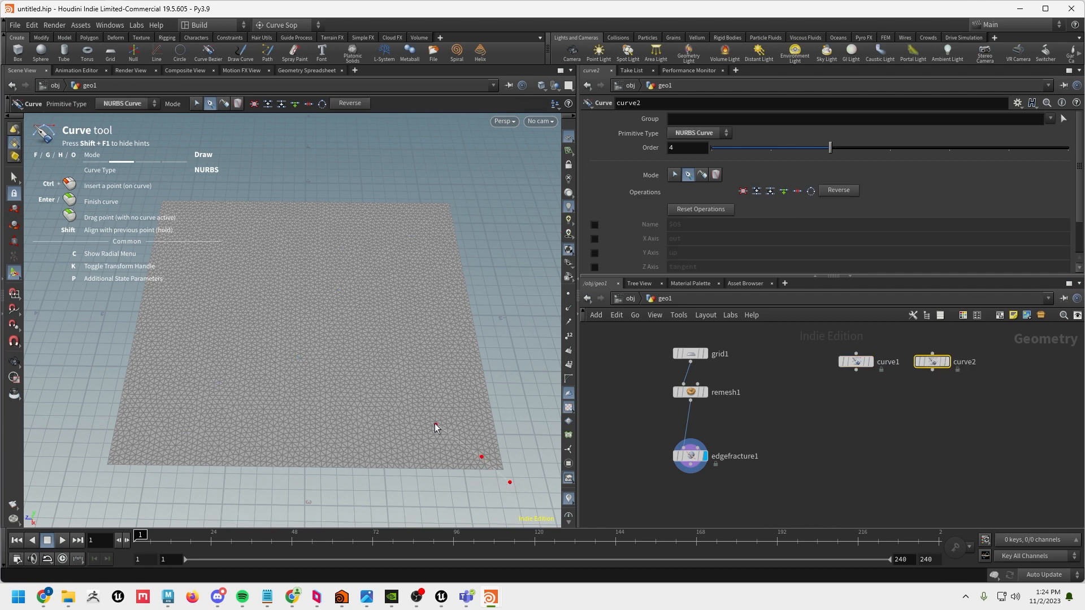
Draw a second crossing crack curve and merge the two curves
left_click(233, 264)
type("merg")
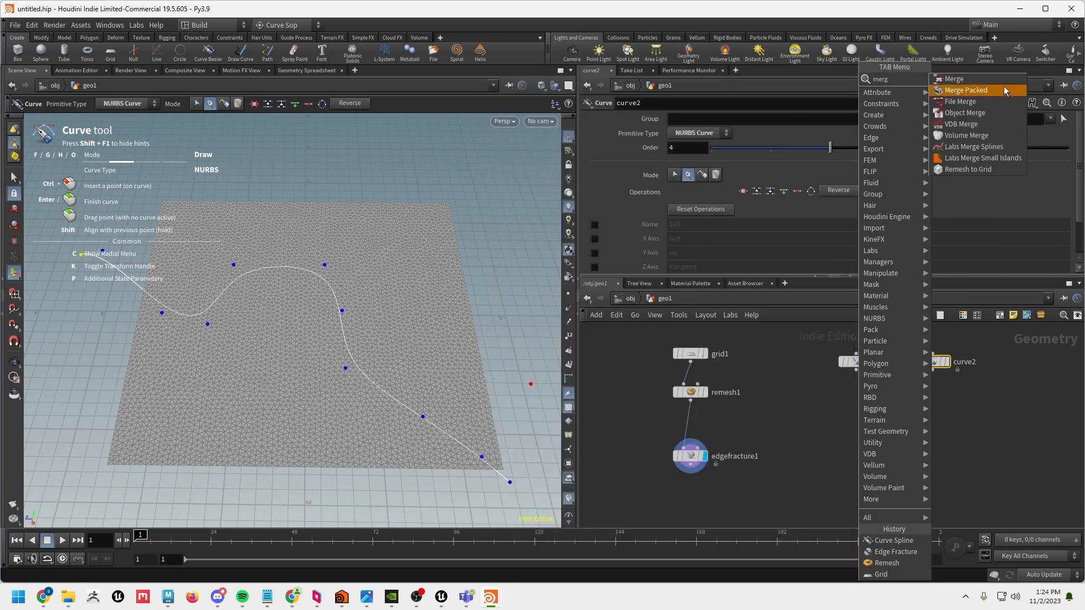
left_click(954, 78)
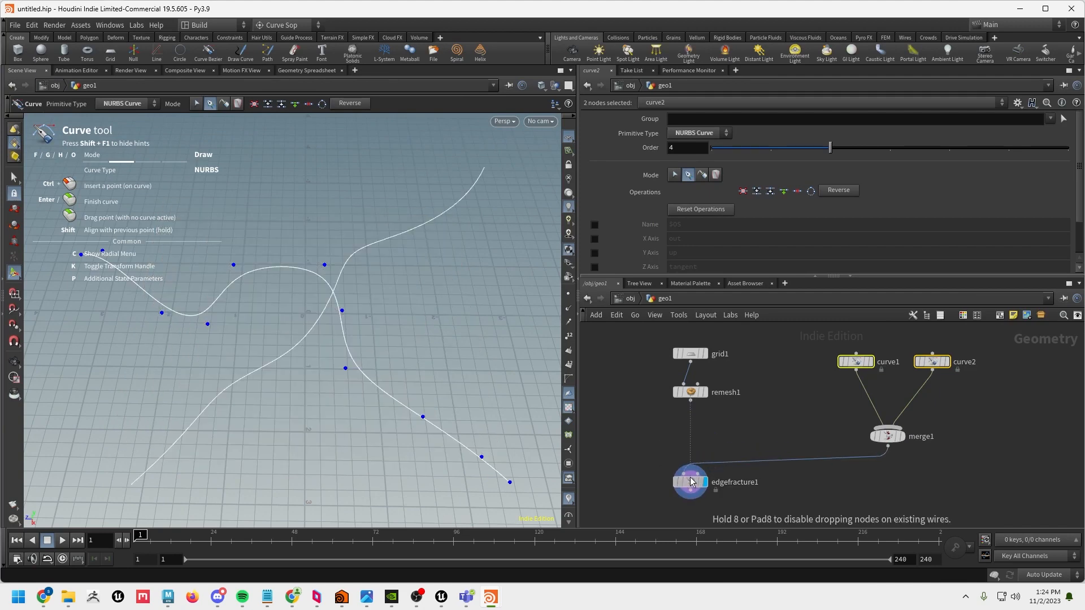
Display the edge fracture with Initial Pieces off and guide geometry hidden, fed by remesh1 and the merged curves
left_click(690, 482)
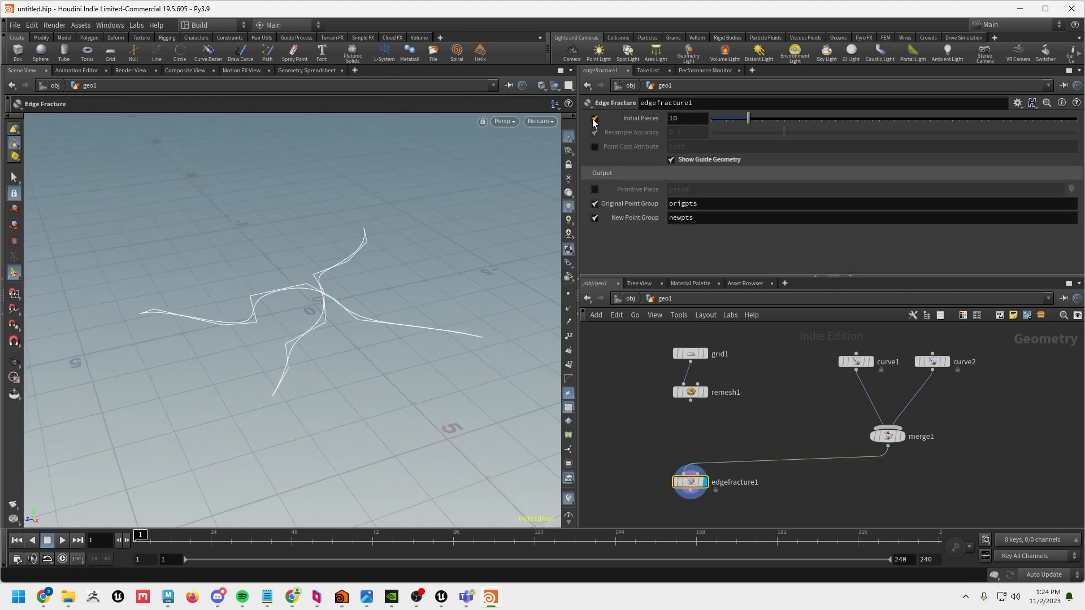
left_click(593, 117)
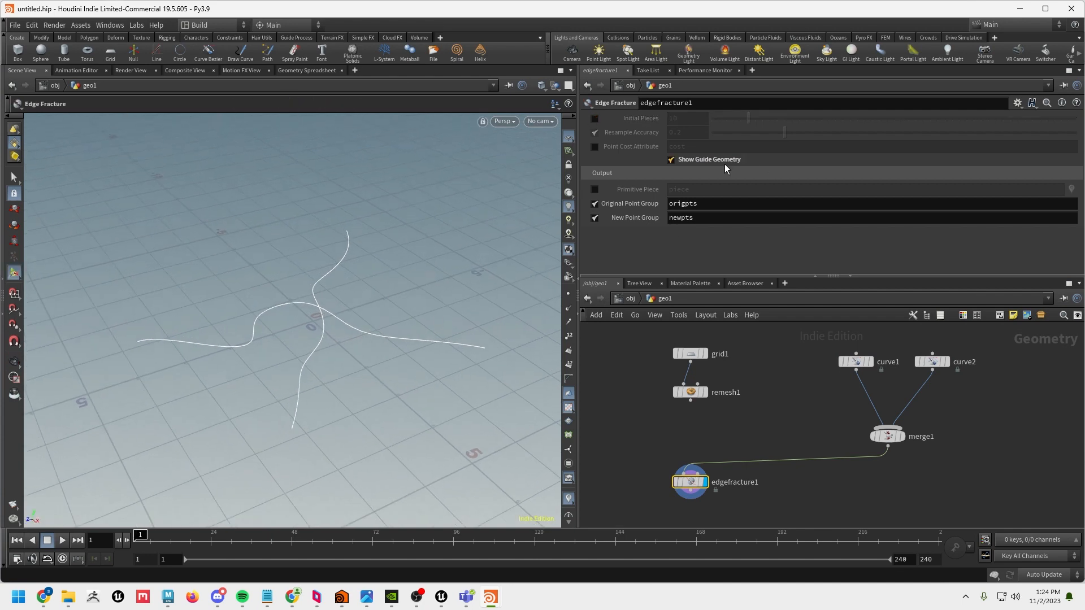
left_click(670, 159)
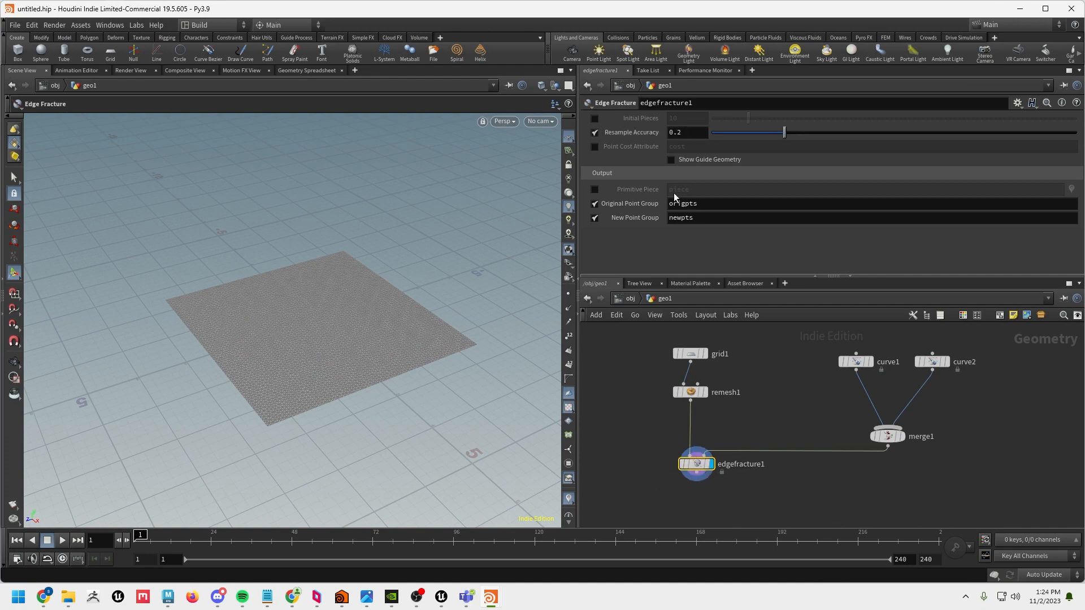
left_click(670, 159)
type("gr")
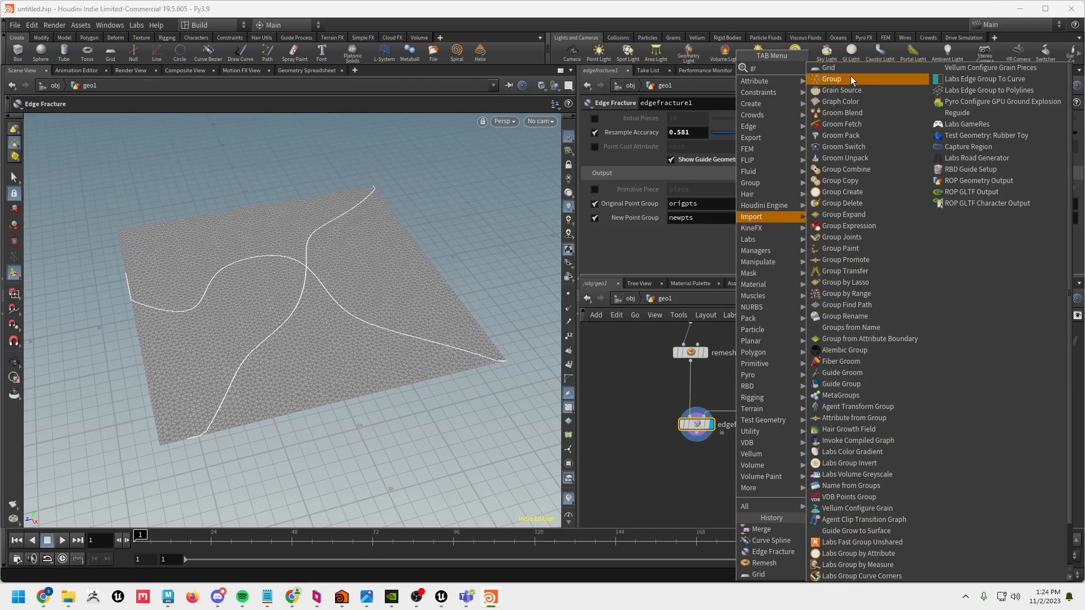
Add Transform and Group nodes after the fracture, the group picking the sheet's four corner points in the viewport
left_click(844, 193)
type("tr")
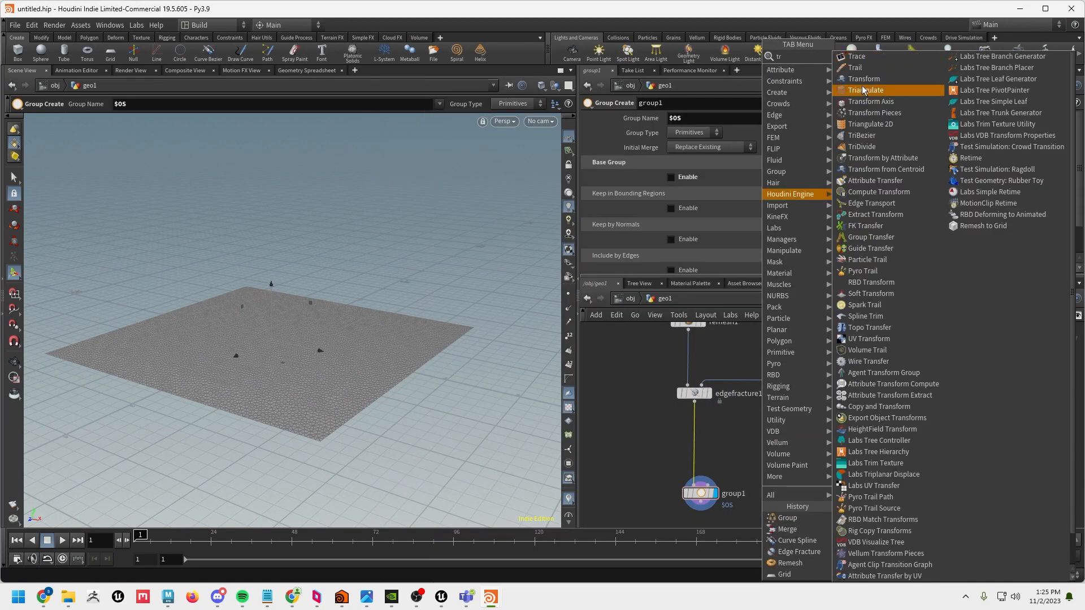
left_click(862, 78)
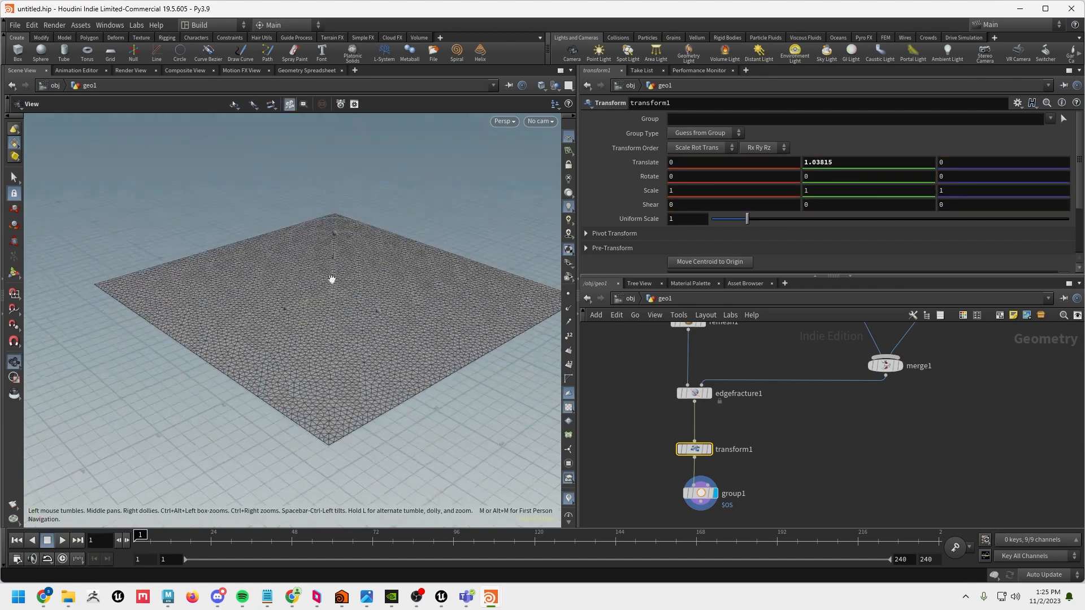
left_click(700, 494)
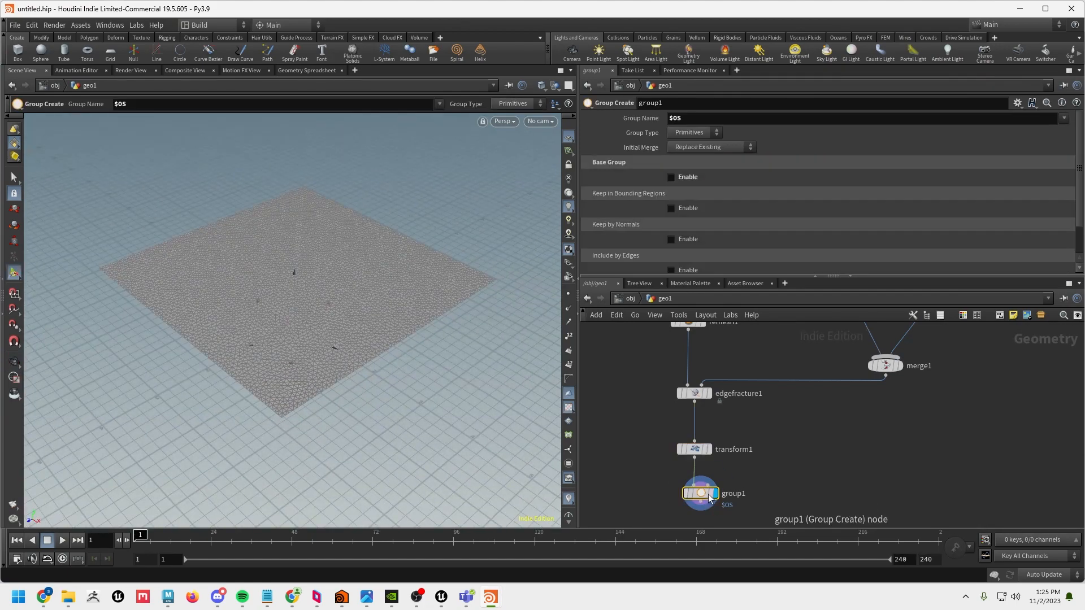
left_click(670, 176)
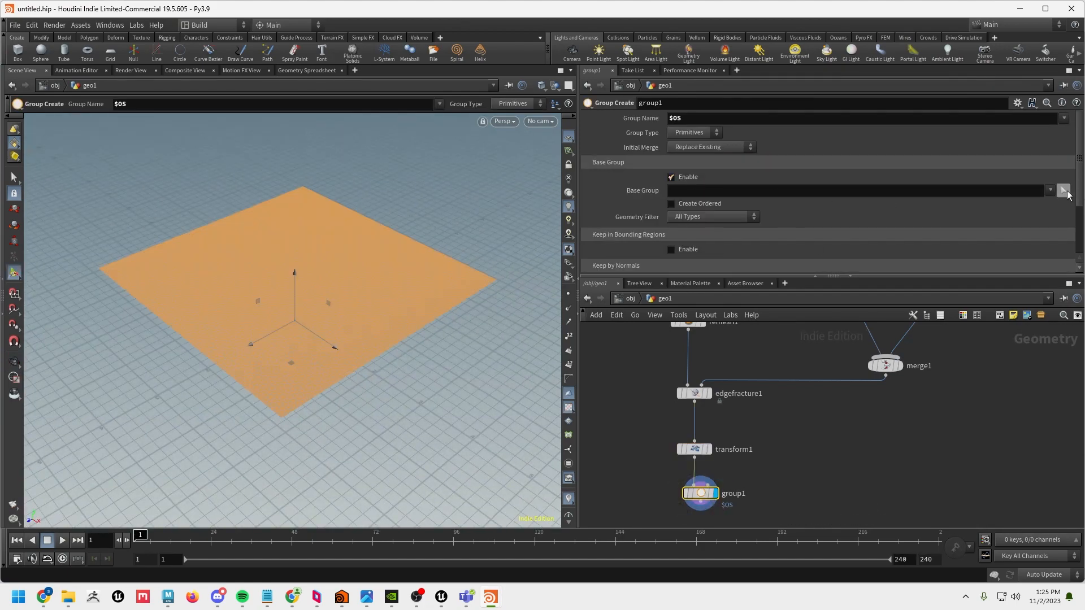
left_click(1065, 190)
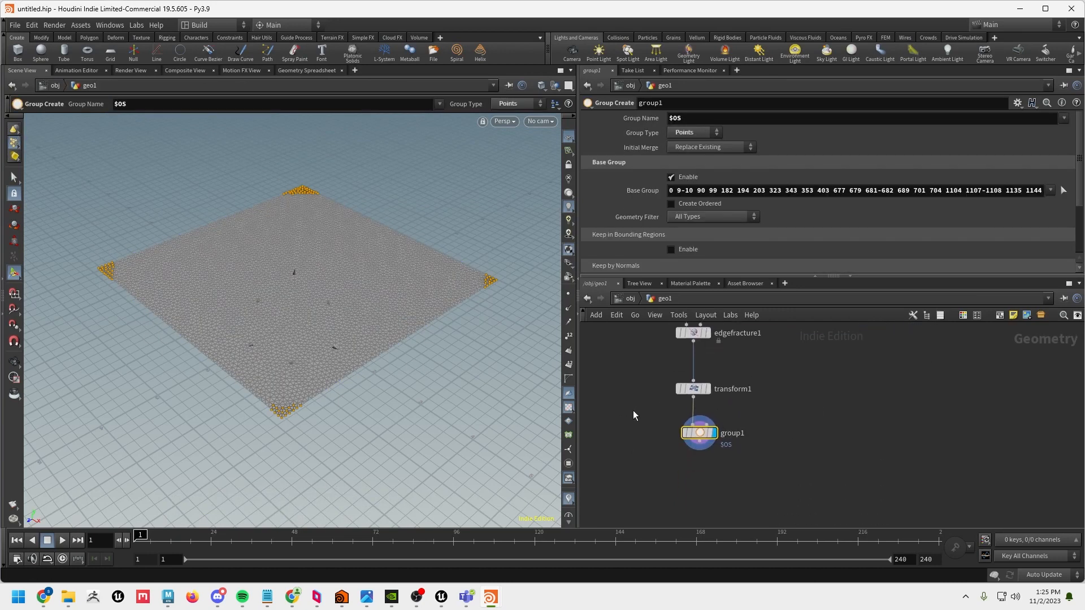
mouse_move(865, 471)
type("vew")
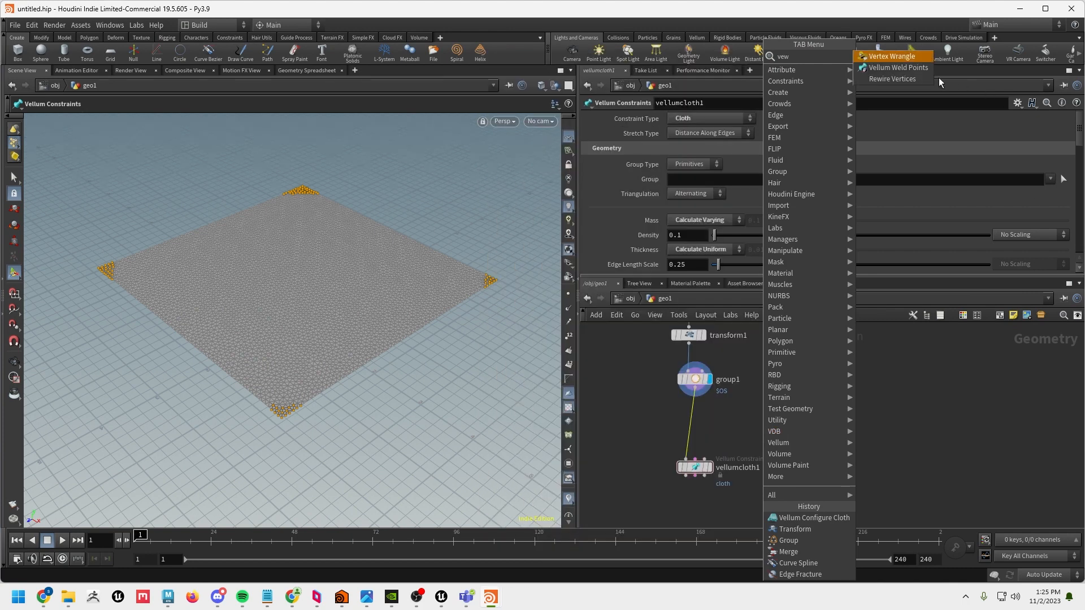
Add Vellum Weld Points along the fracture seams with Breaking enabled at threshold 0.5
left_click(897, 68)
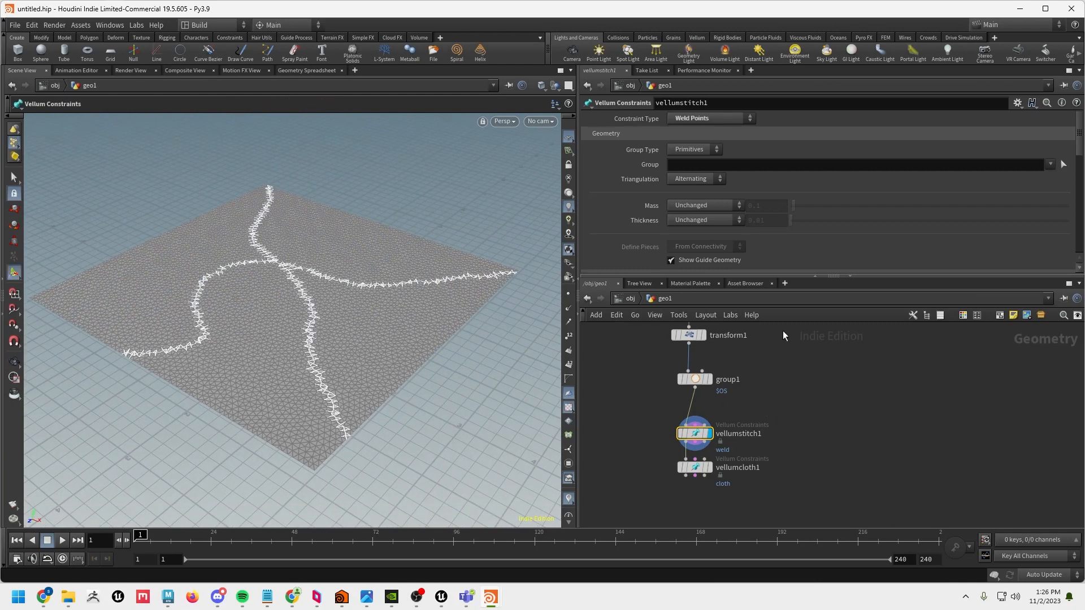
scroll("down", 3)
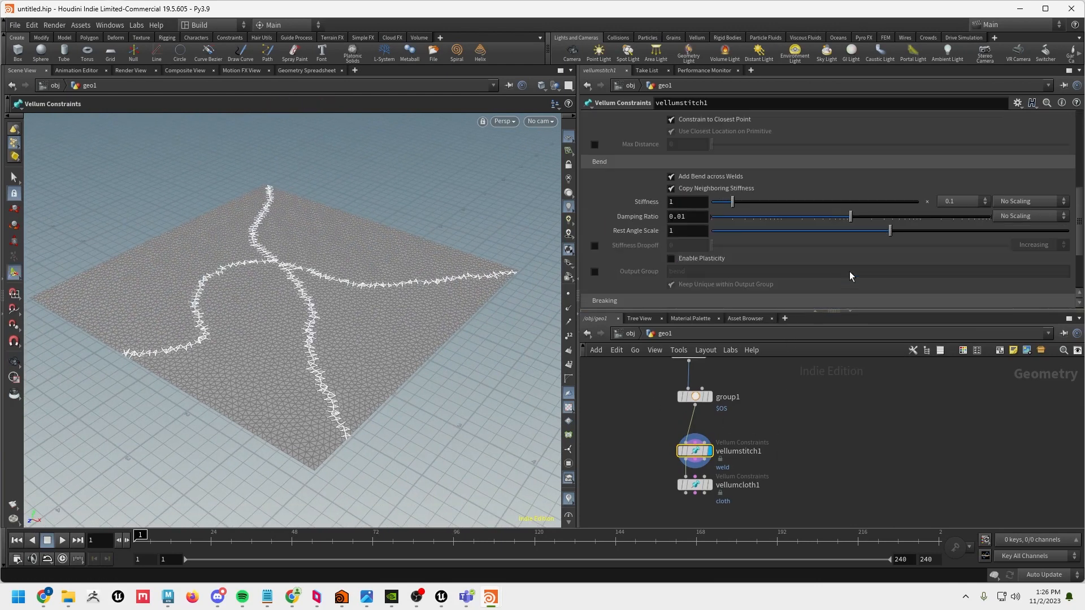
scroll("down", 3)
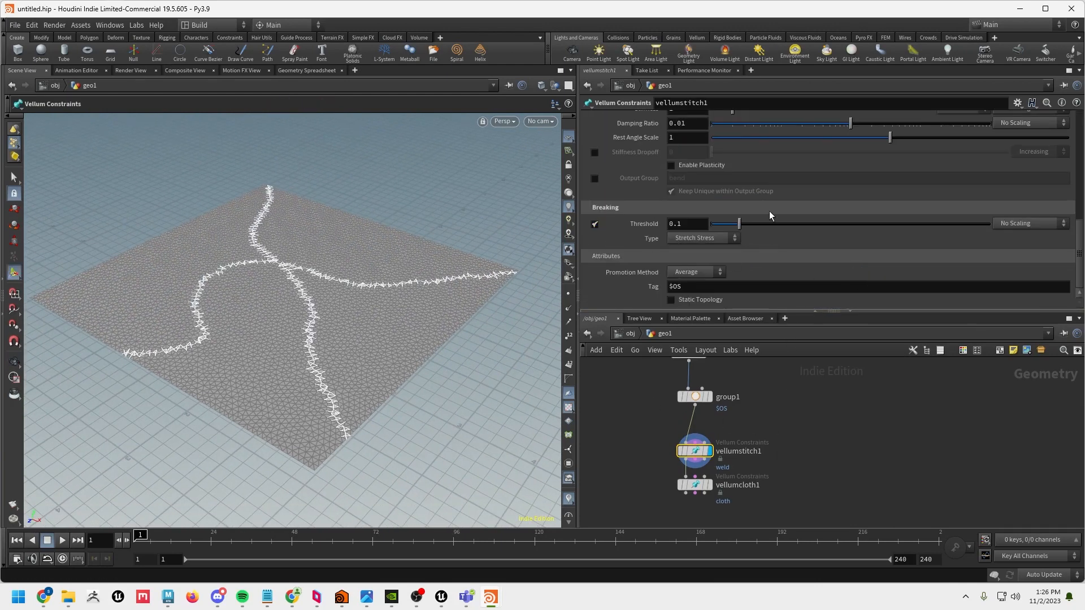
mouse_move(694, 441)
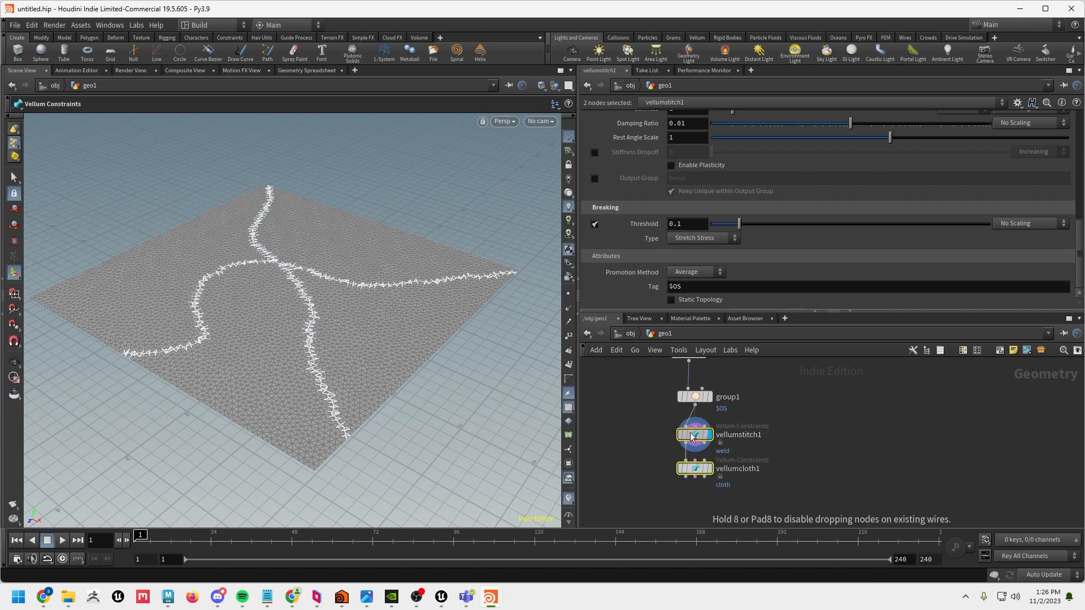
left_click(695, 434)
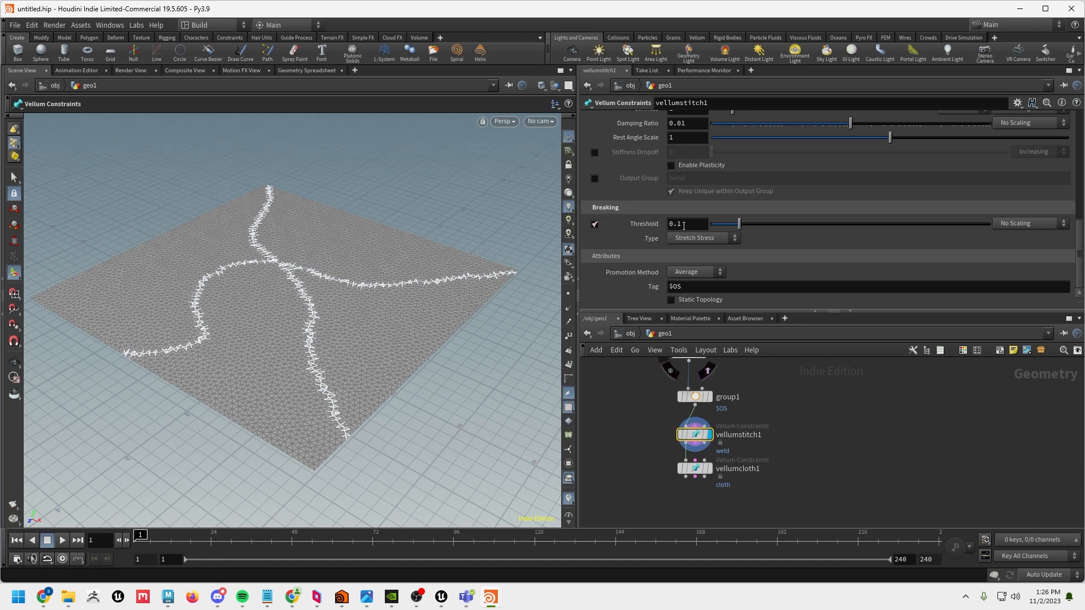
triple_click(685, 222)
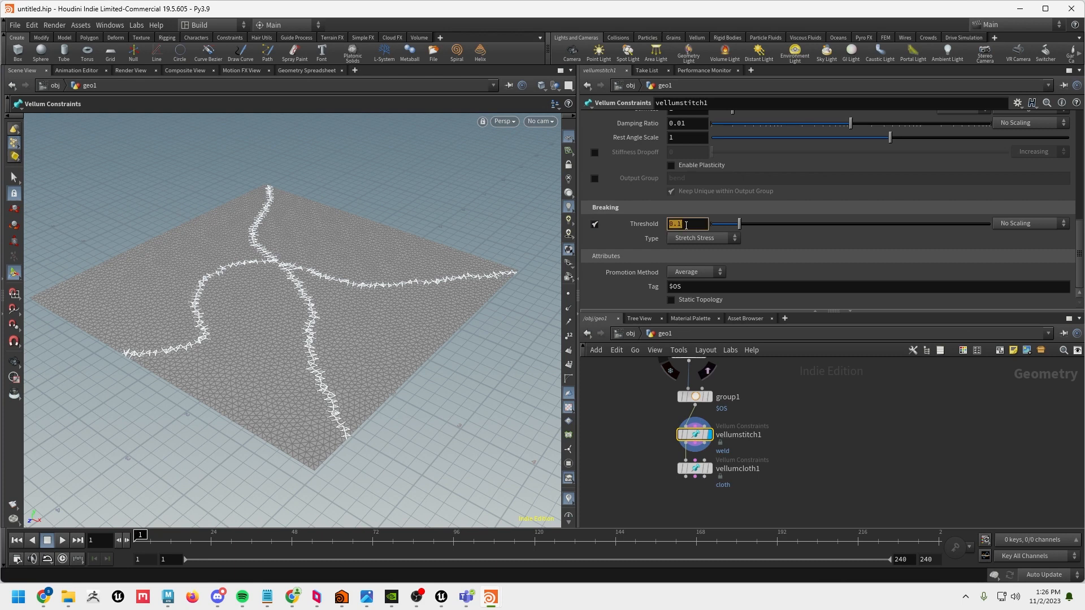
type(".5")
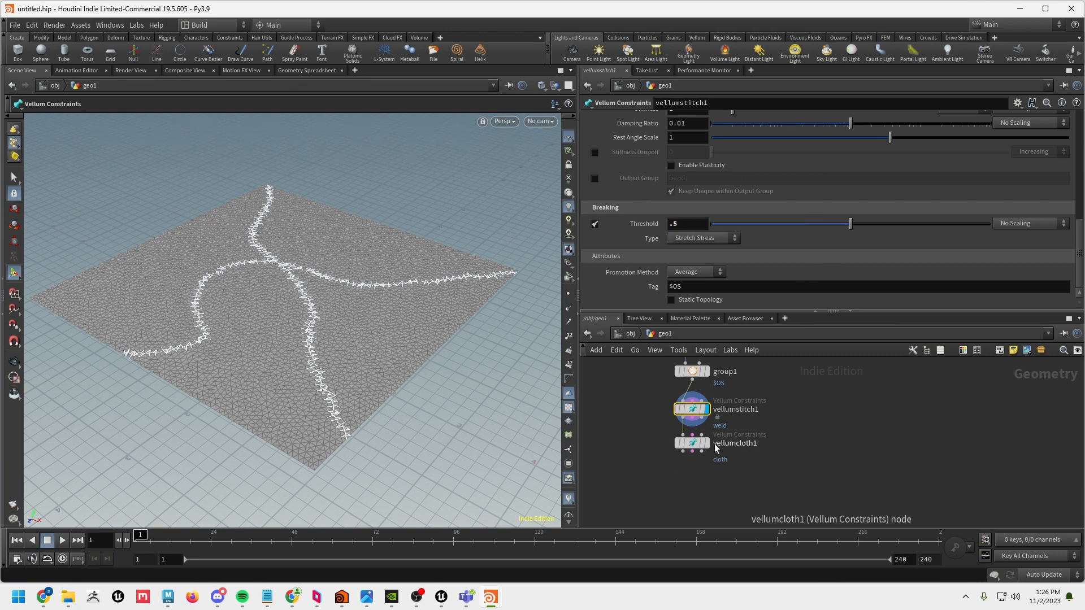
On vellumcloth1, set Pin Points to group1 so the corner points stay fixed
left_click(691, 444)
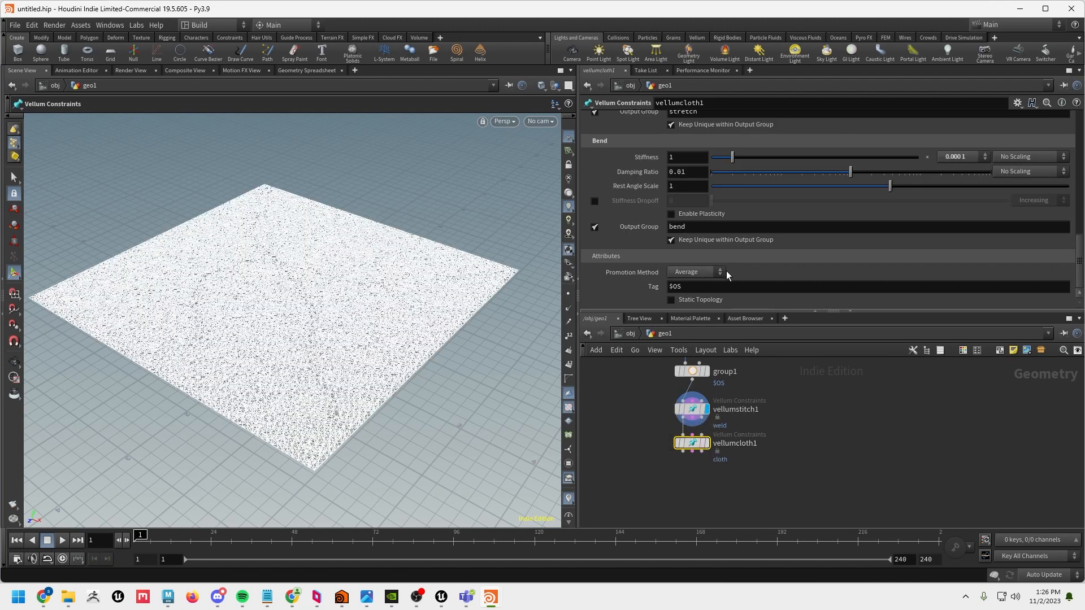
scroll("up", 3)
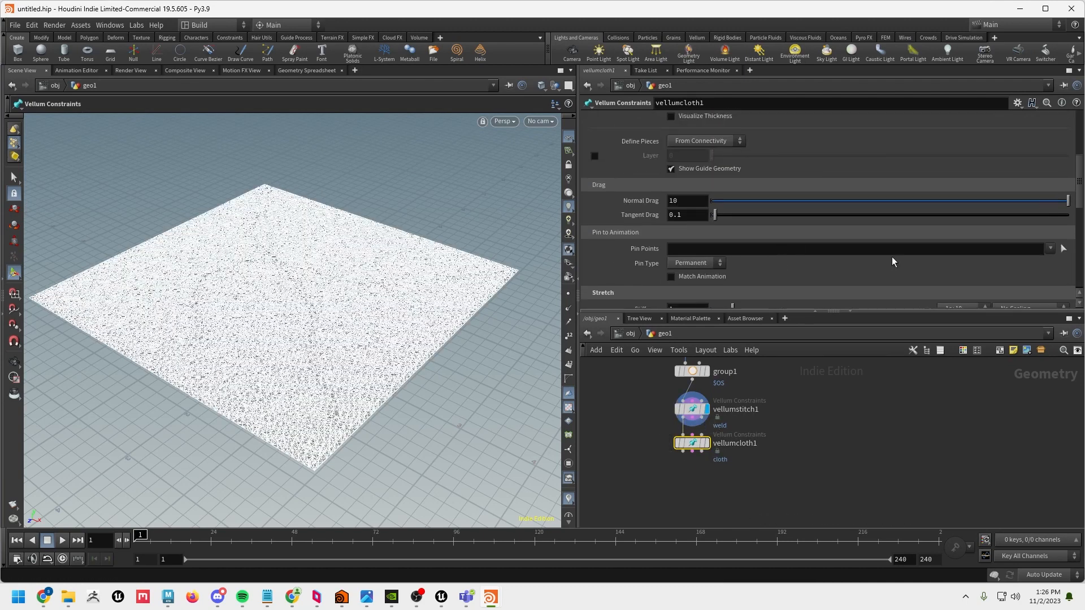
type("group1")
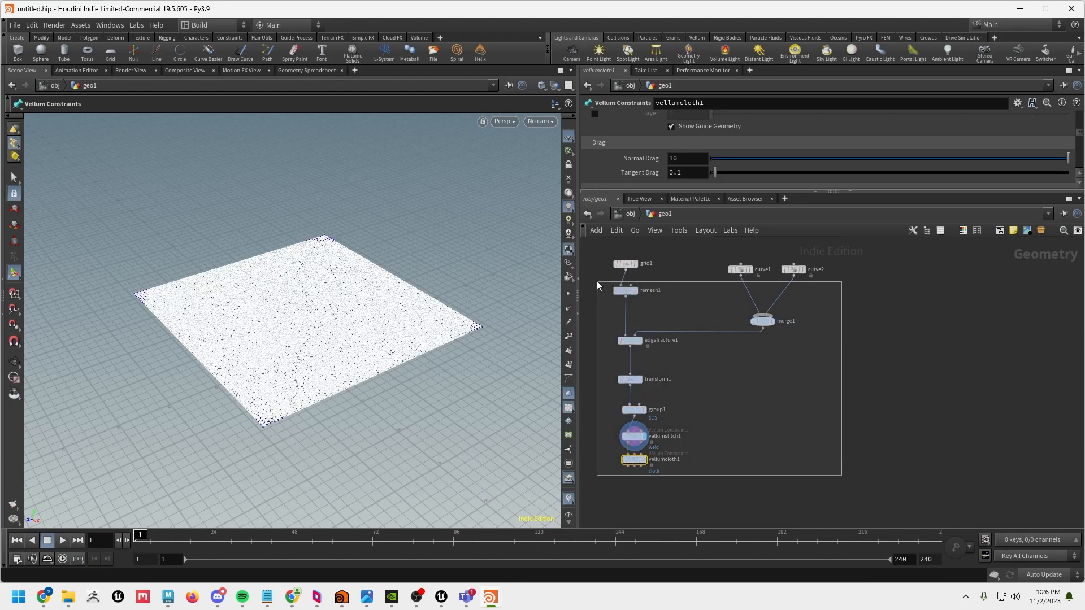
Title the network box 'trampoline' and place a new Box node in the empty network area
left_click(836, 295)
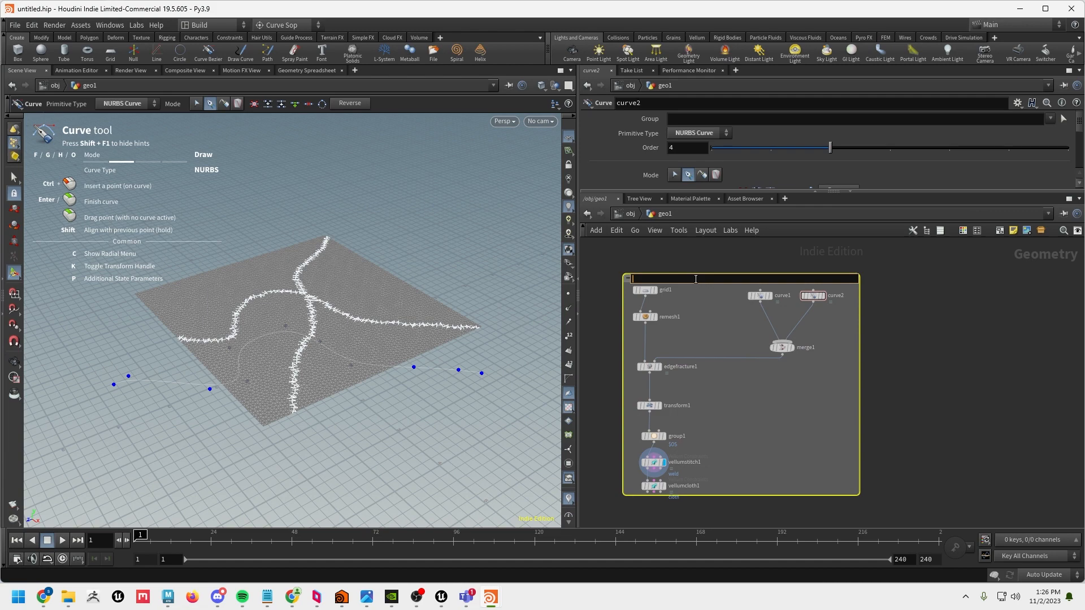
type("trampoline")
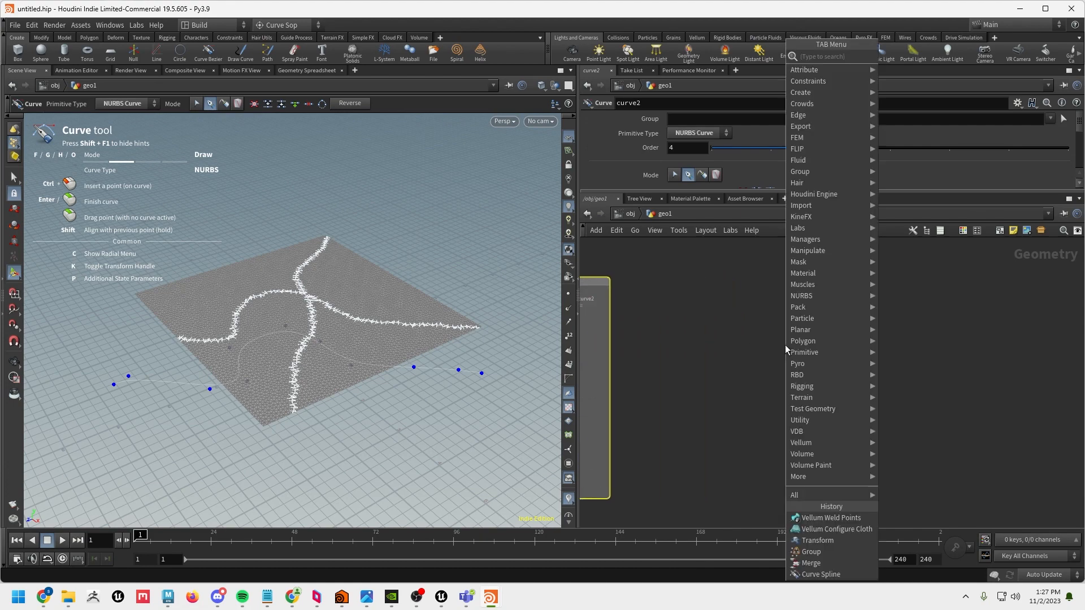
left_click(785, 345)
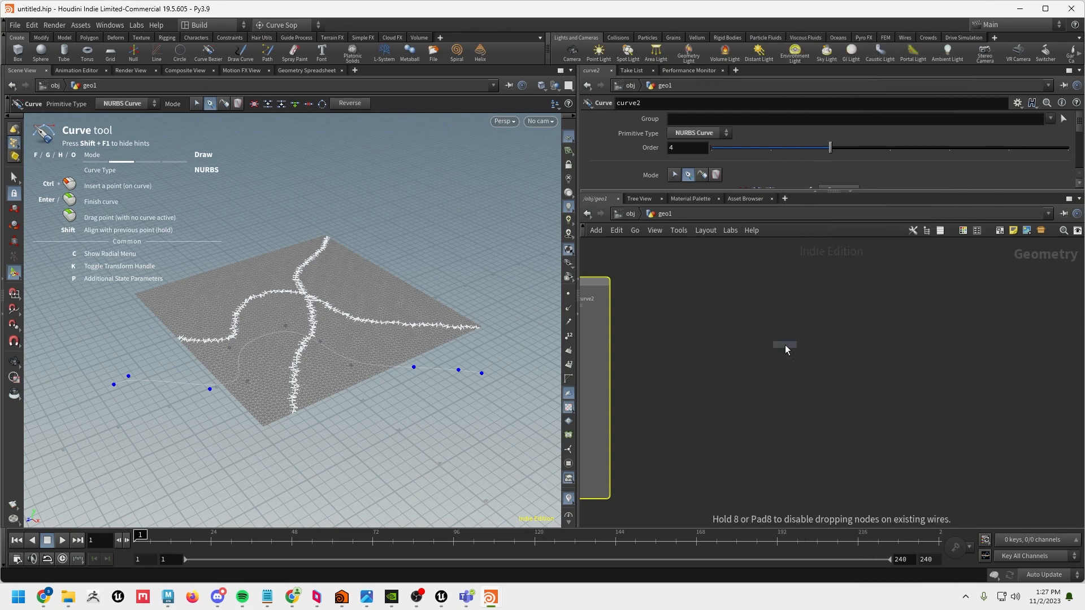
left_click(17, 51)
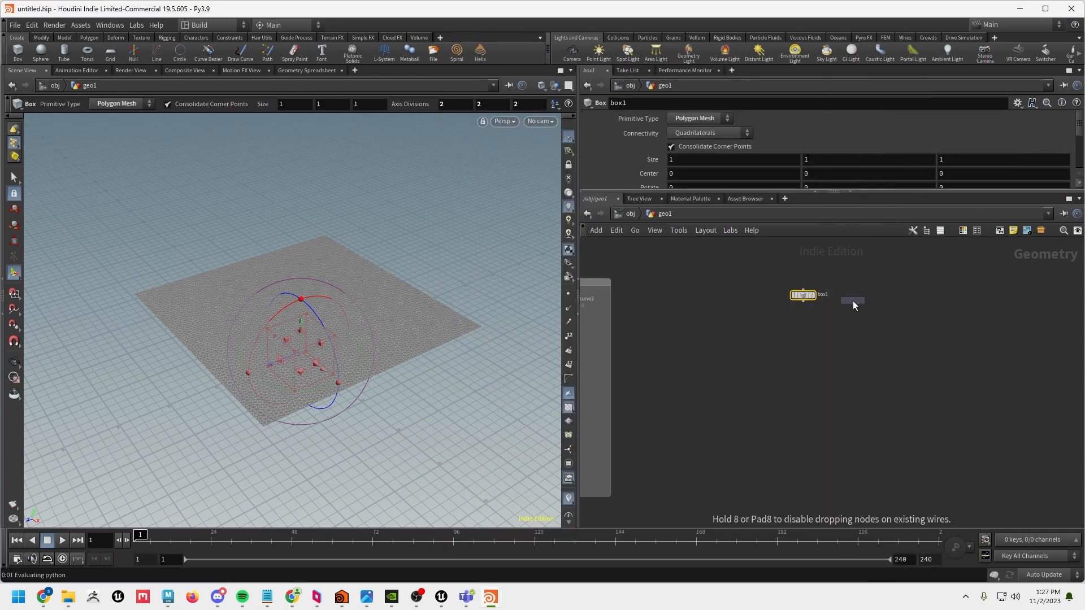
Add a box, an end-capped cone tube and a second box, then start a merge for them
left_click(63, 53)
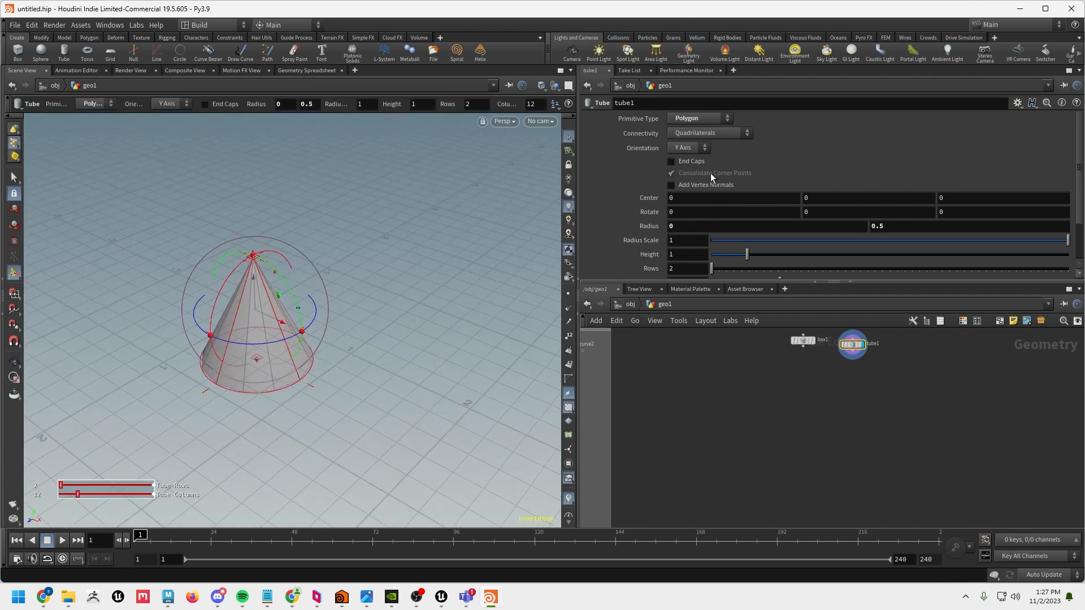
left_click(670, 161)
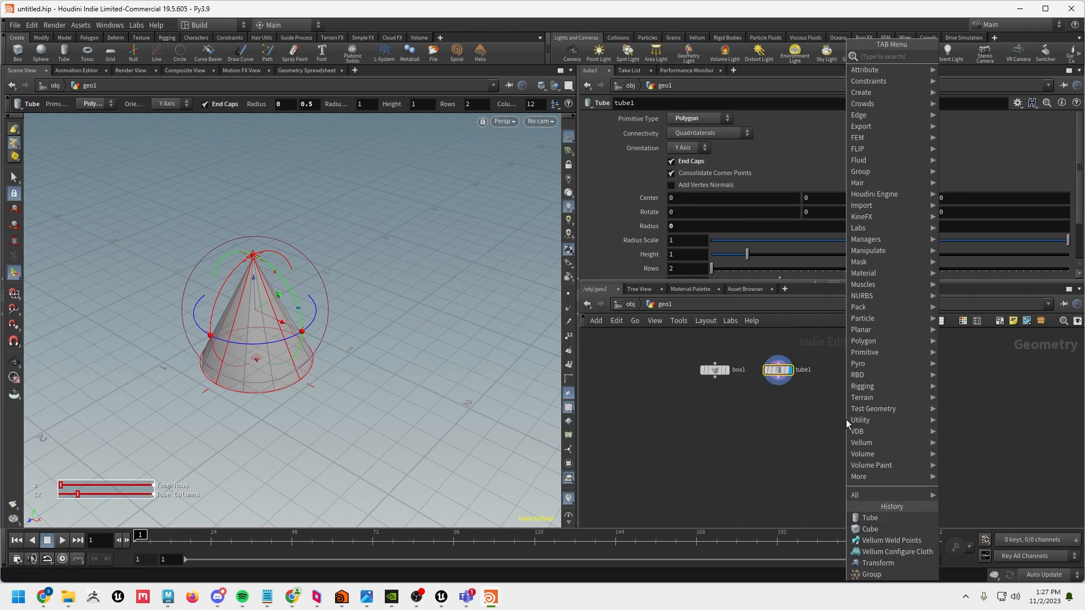
type("cub")
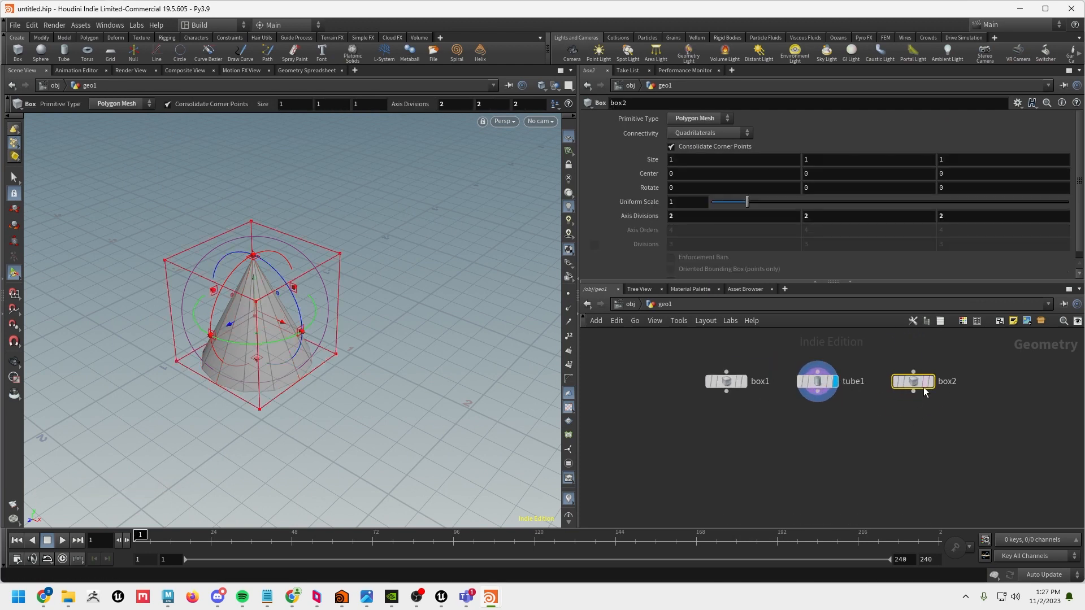
left_click(912, 381)
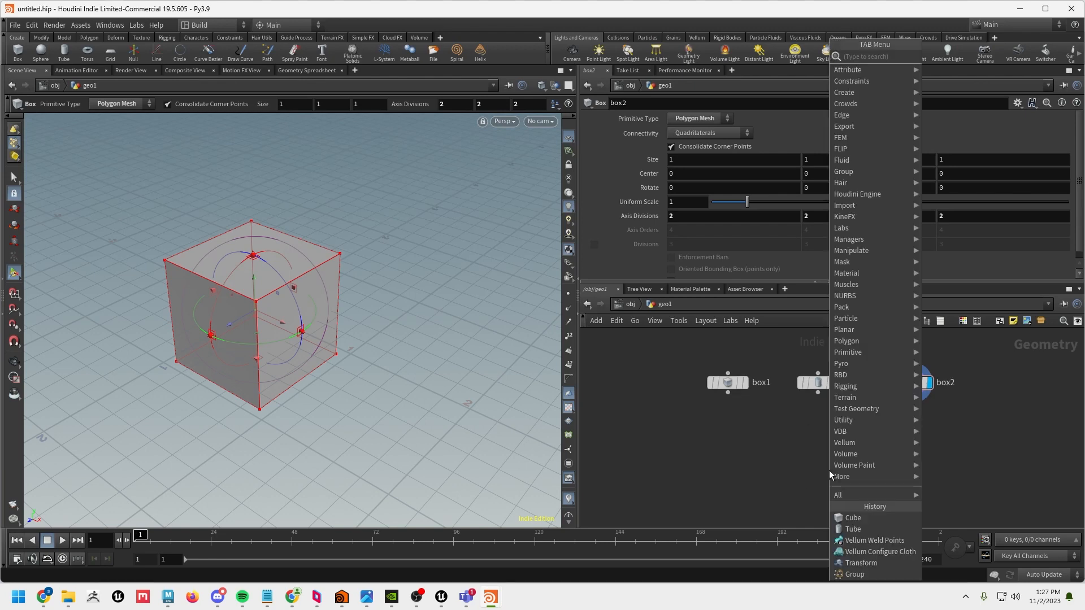
left_click(853, 529)
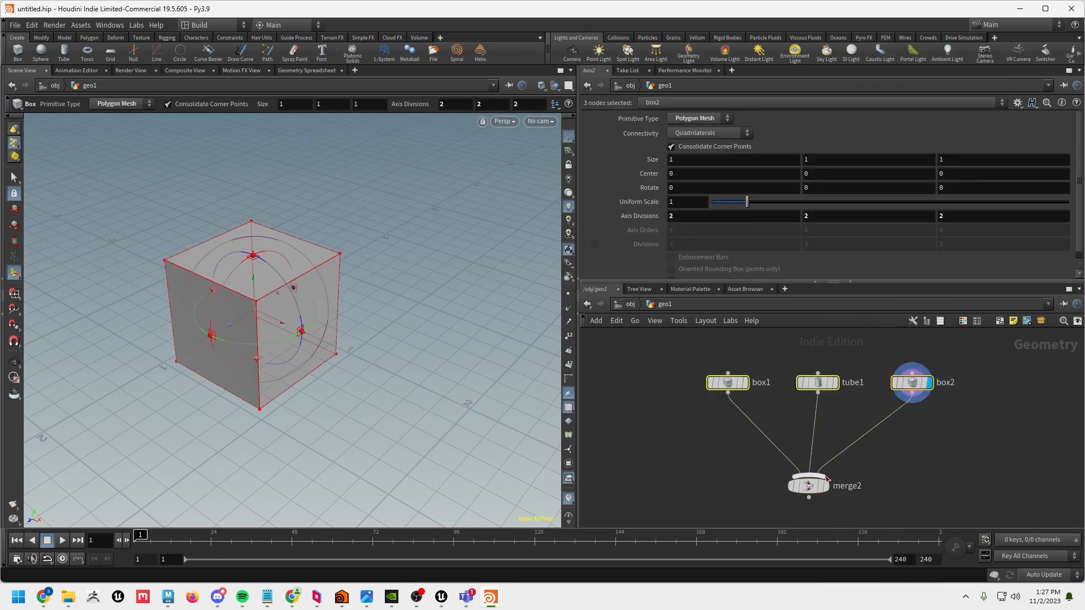
Display merge2 and insert Transform nodes after box1, tube1 and box2
left_click(807, 485)
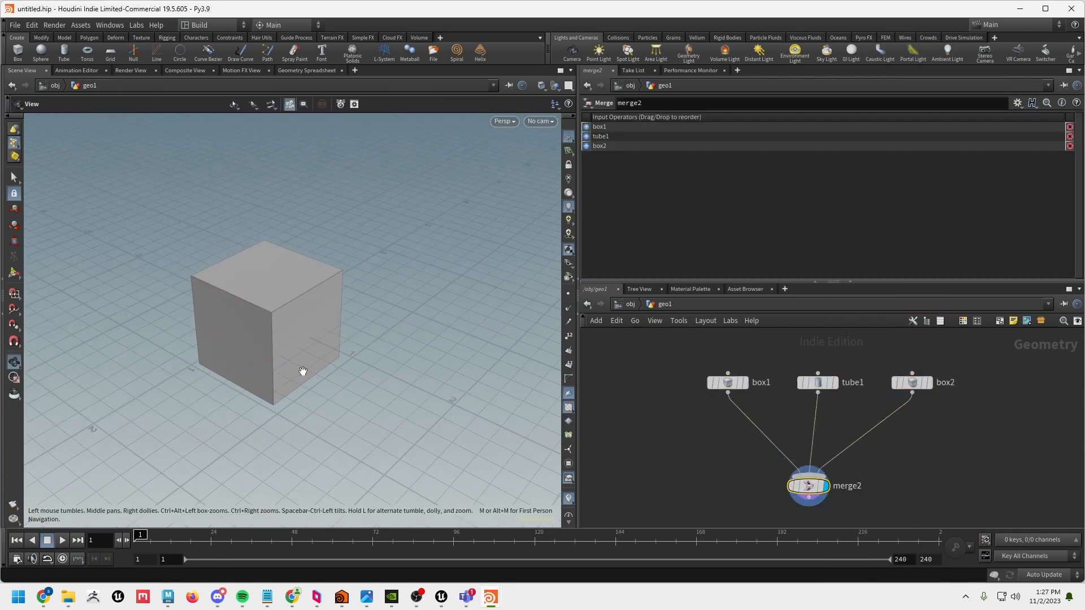
key("tab")
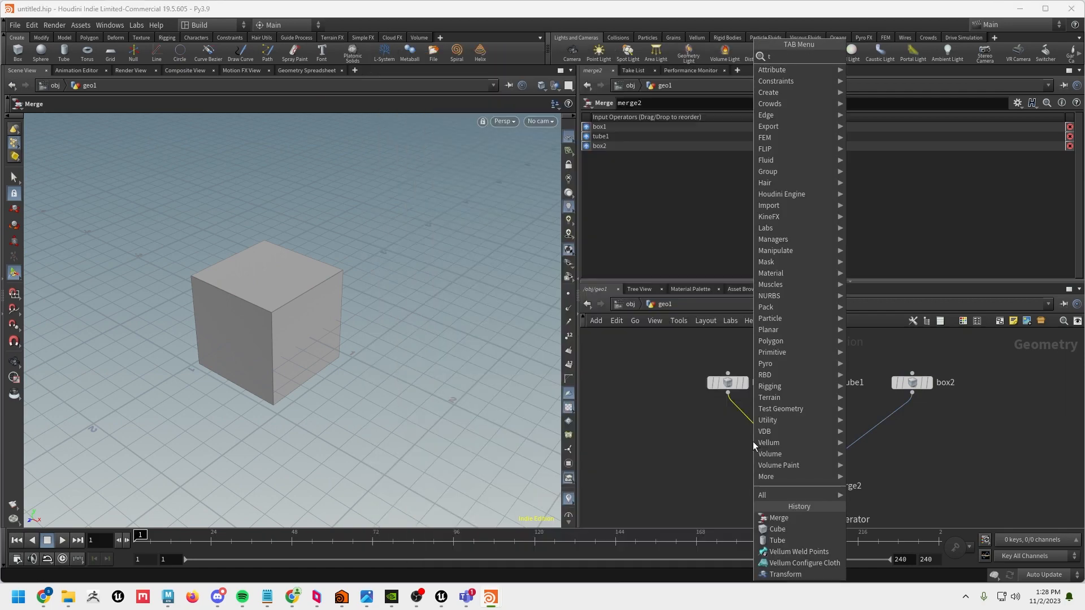
left_click(784, 574)
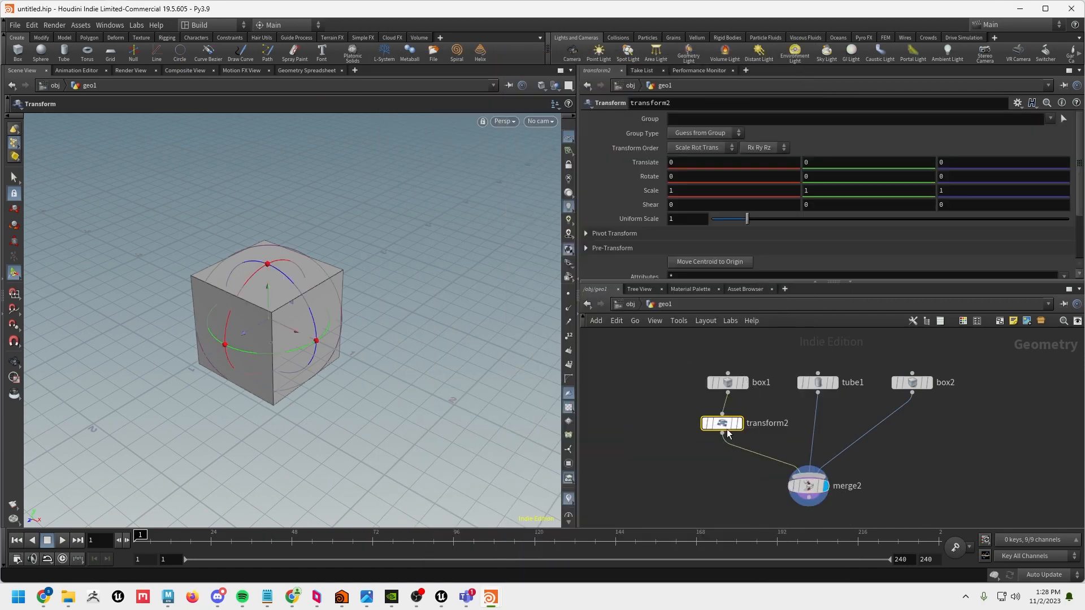
left_click(808, 427)
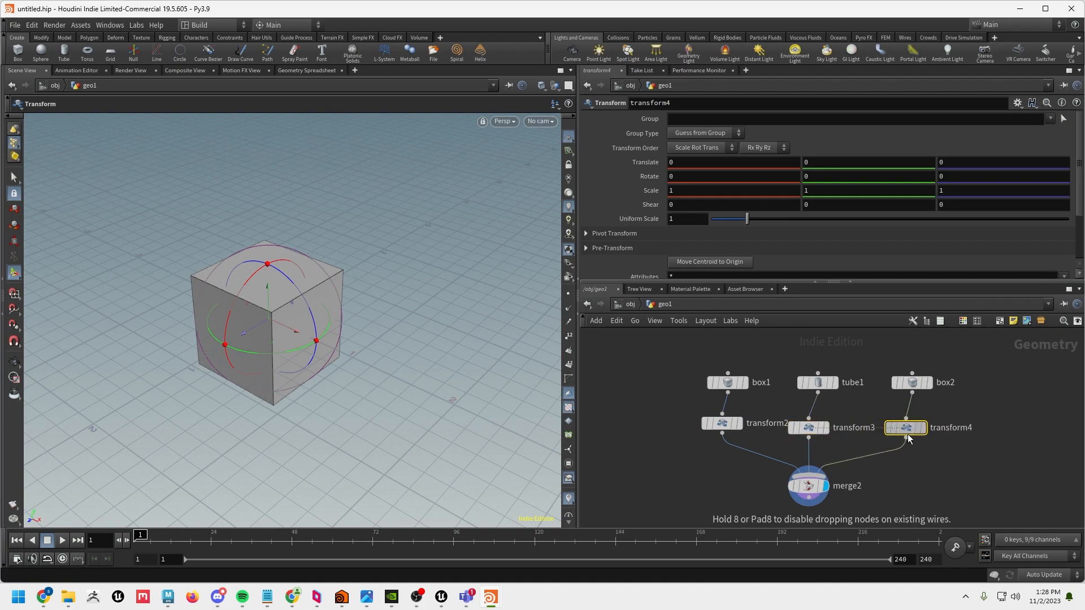
Raise the first box and the cone above the cloth sheet via their translate handles, then select box2's transform
left_click(722, 423)
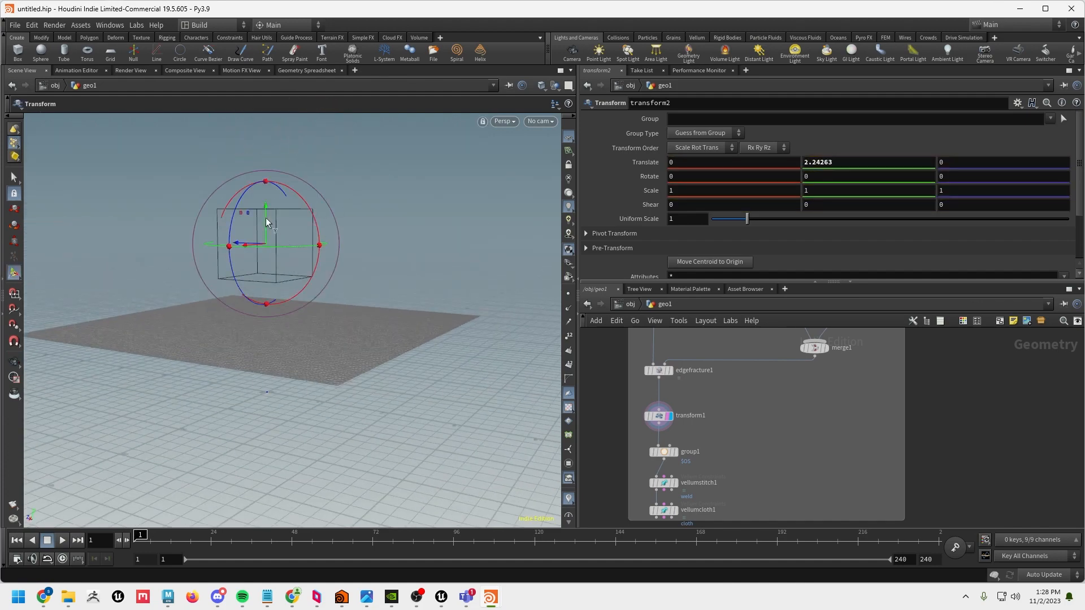
left_click_drag(266, 205, 248, 235)
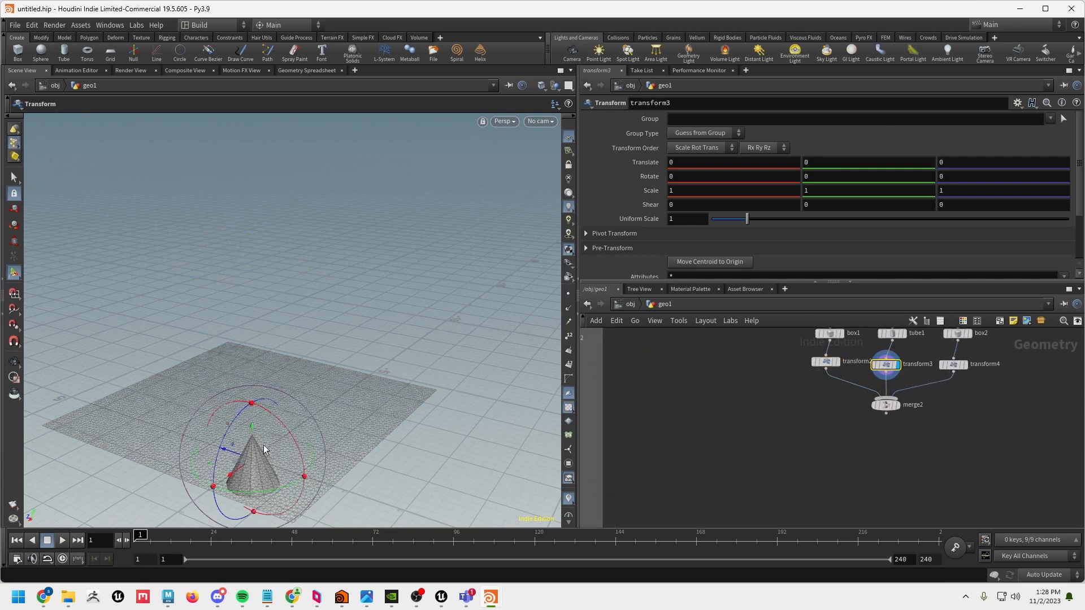
left_click_drag(251, 422, 247, 242)
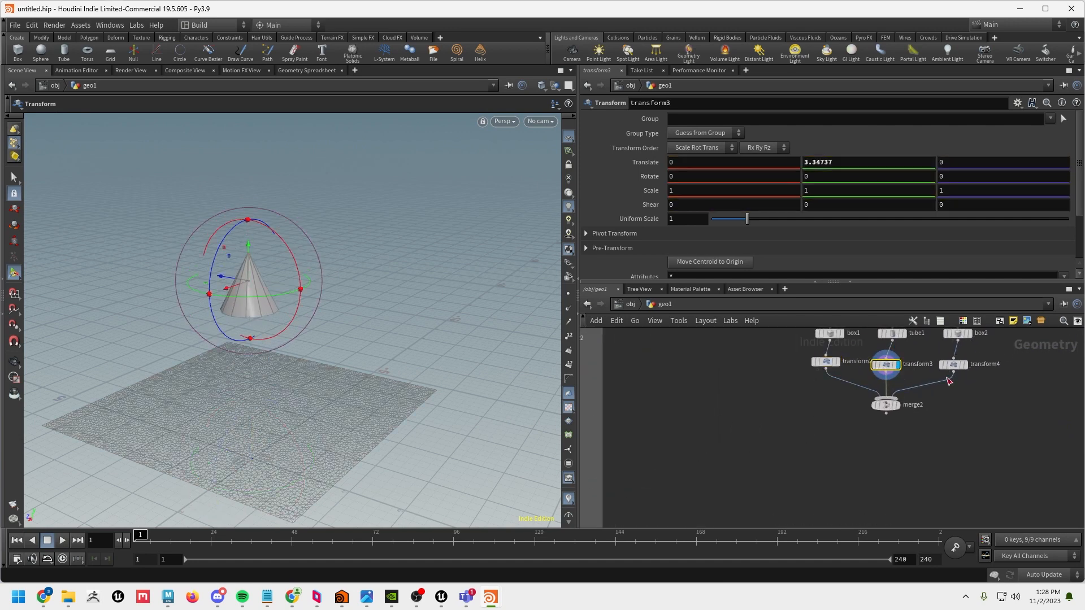
left_click(981, 364)
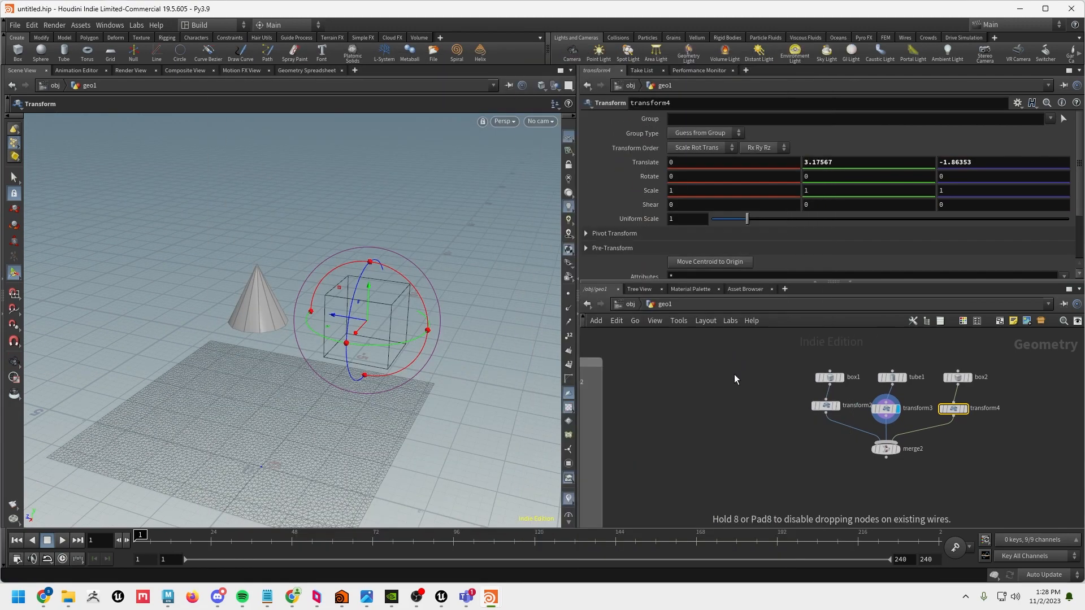
Wire a new Sphere node into transform2 in place of box1
left_click(830, 378)
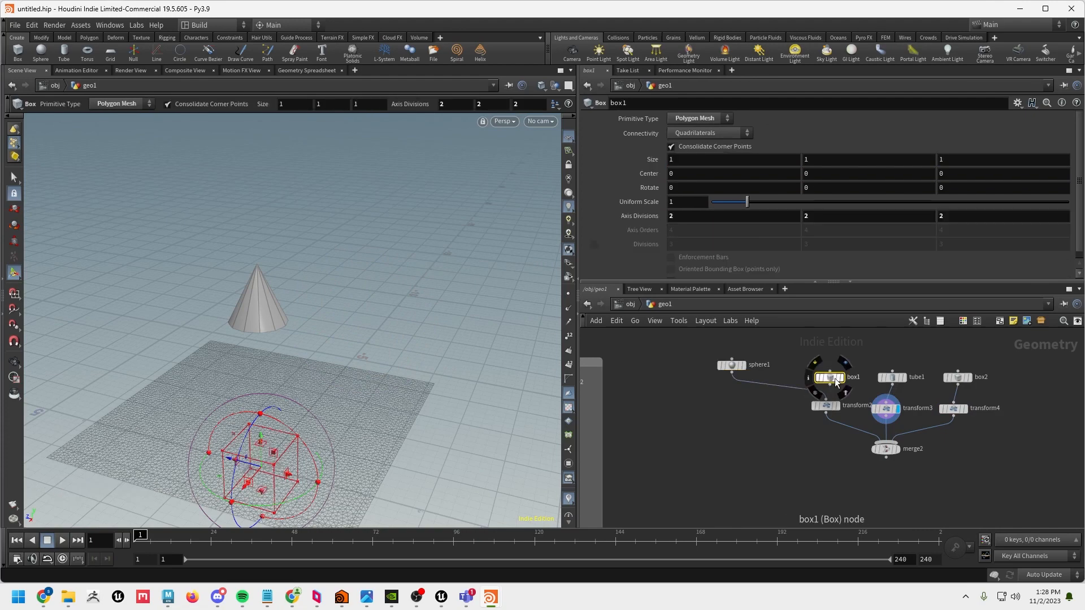
left_click(886, 408)
type("res")
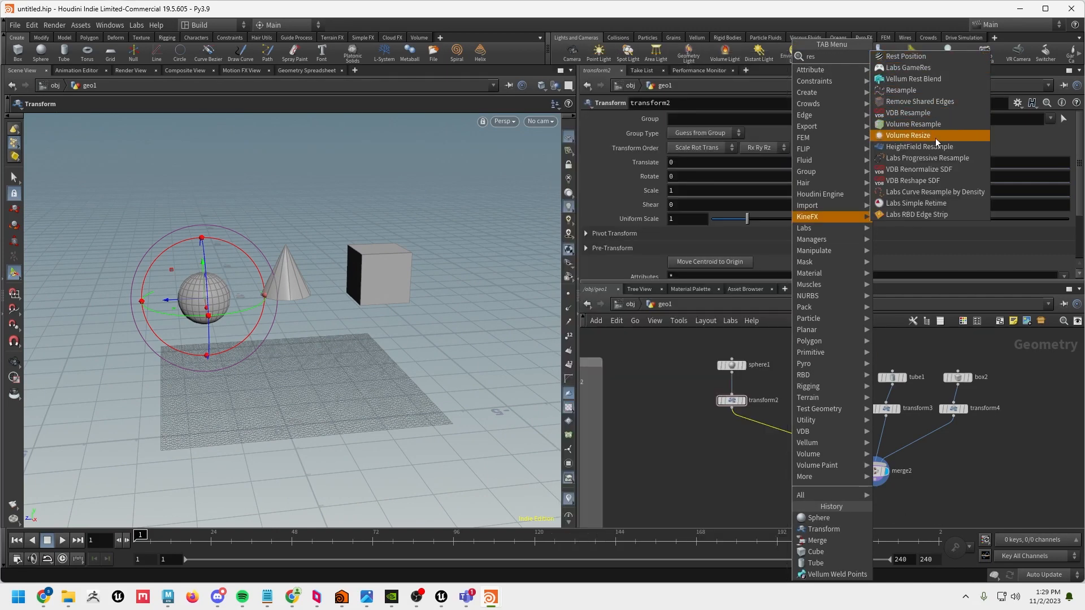
mouse_move(909, 67)
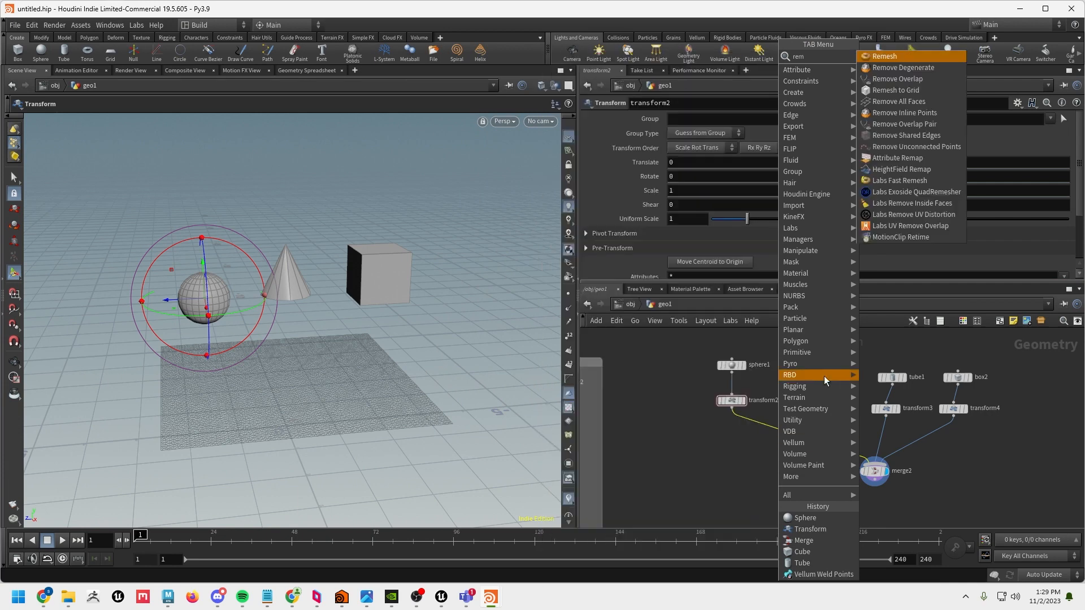
Add Remesh nodes after transform2 (sphere) and transform3 (cone) for dense even triangles
left_click(884, 57)
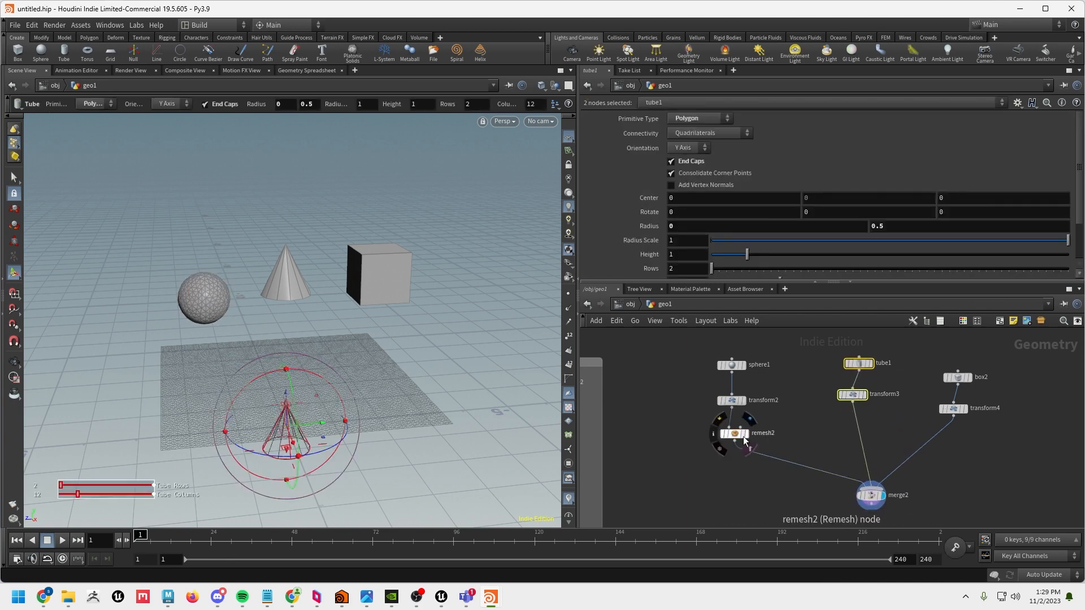
left_click(827, 444)
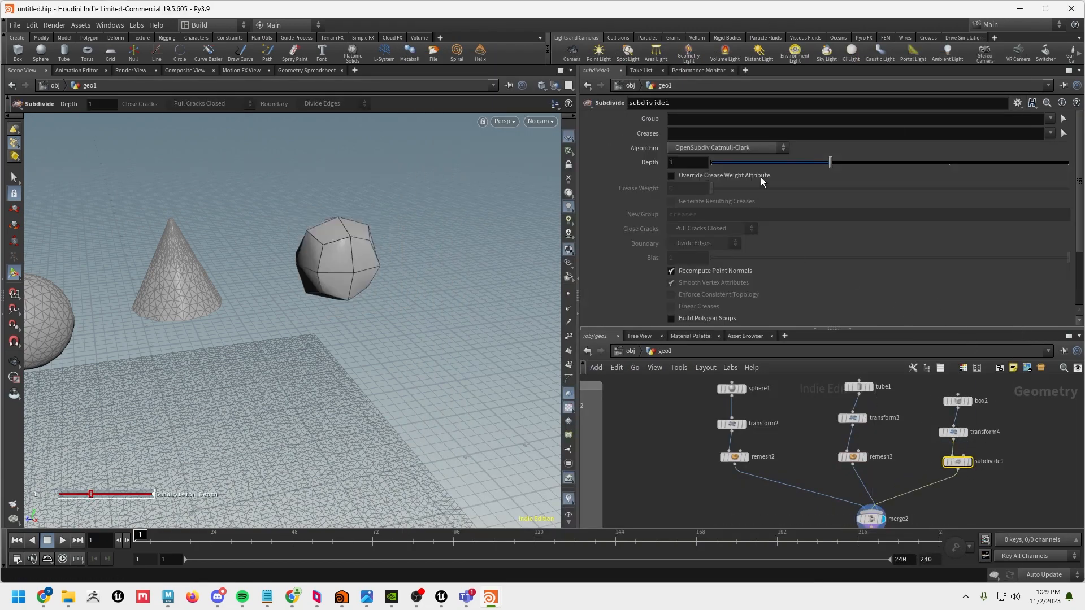
Subdivide and remesh the cube after transform4, then align the cone, sphere and cube branches in the network
left_click(670, 175)
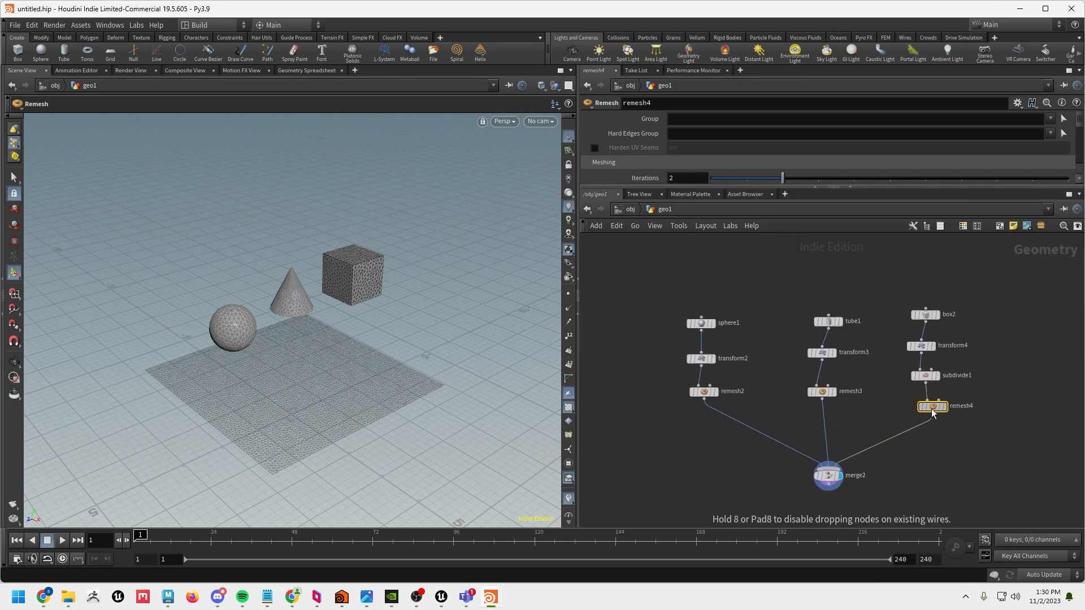
left_click(827, 321)
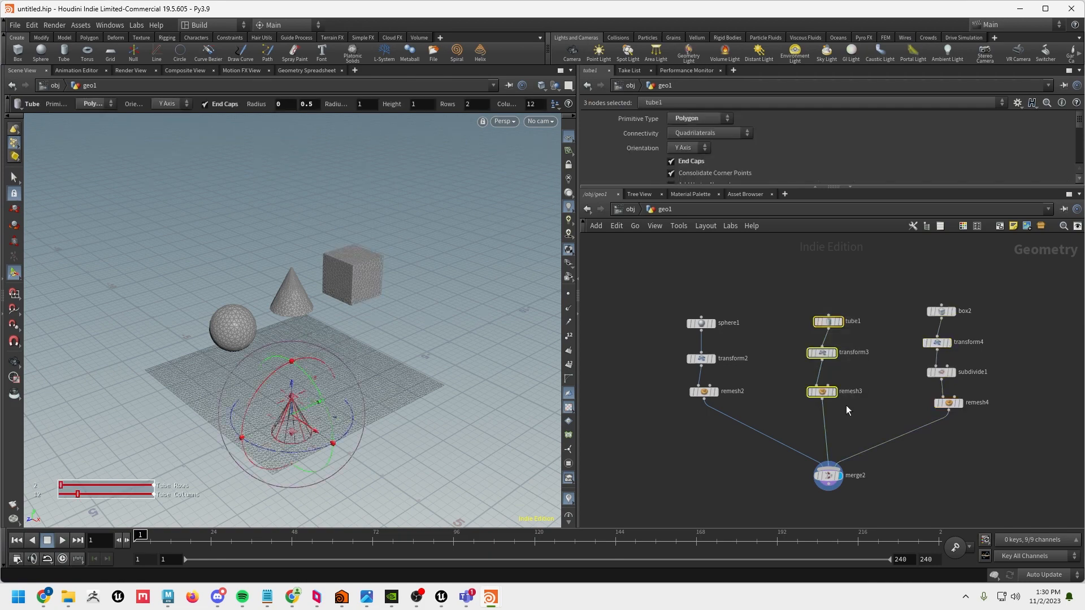
left_click(699, 383)
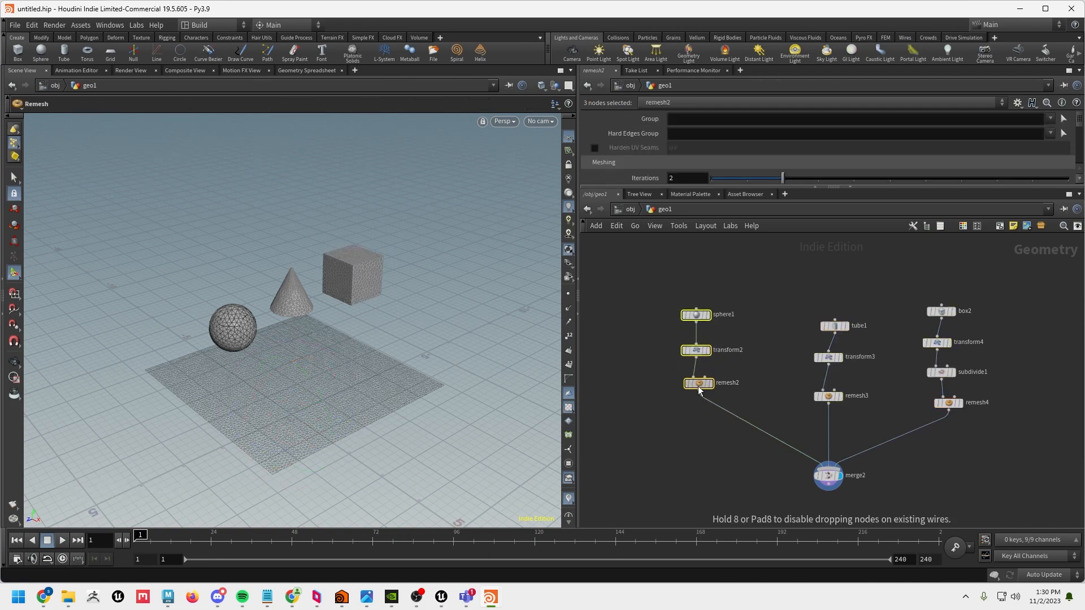
left_click(824, 326)
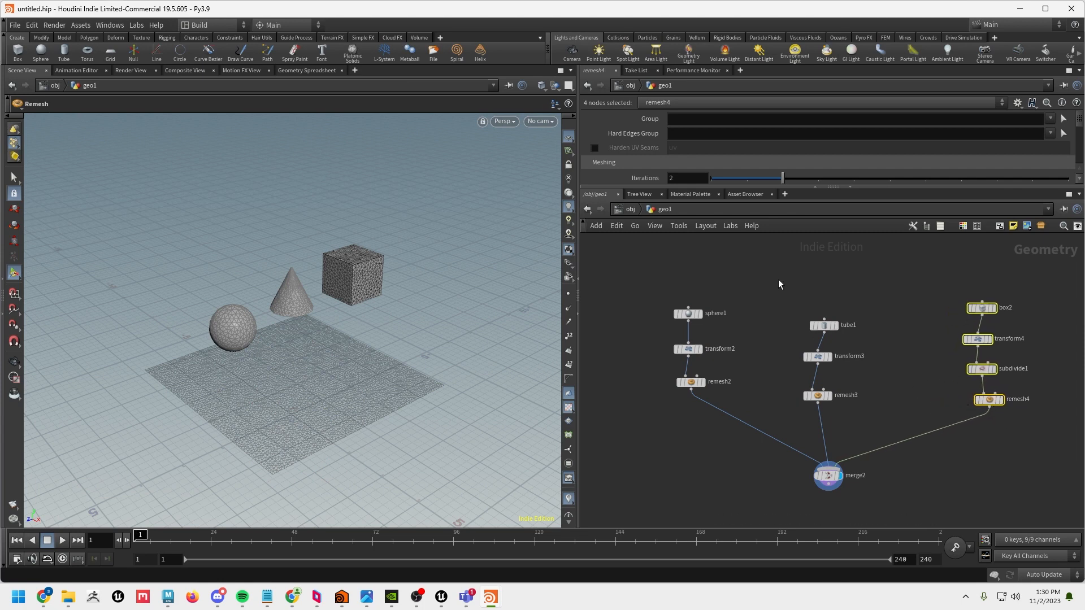
left_click(824, 326)
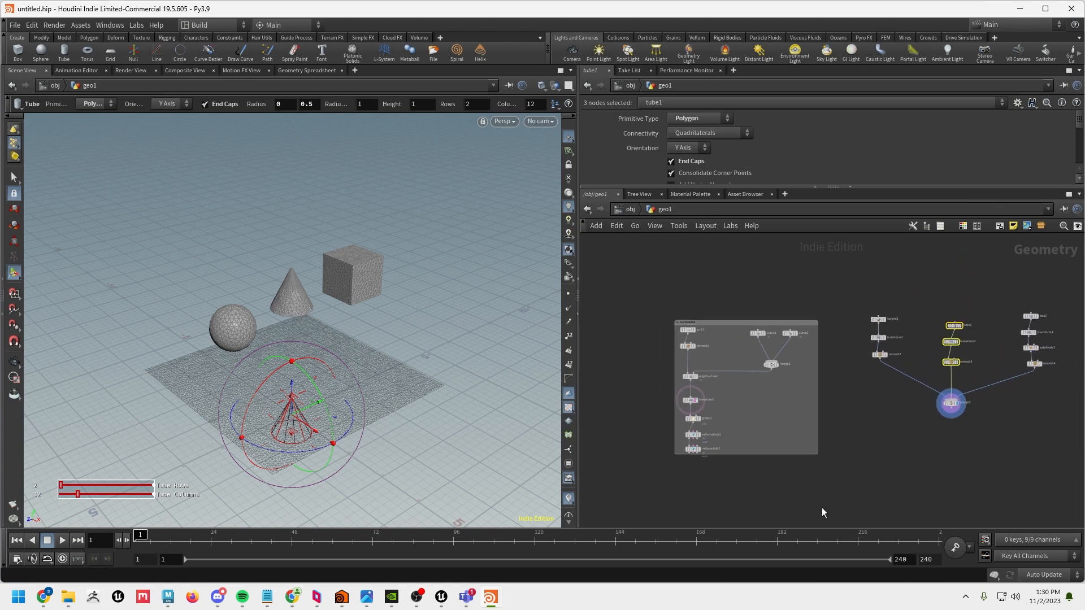
mouse_move(921, 426)
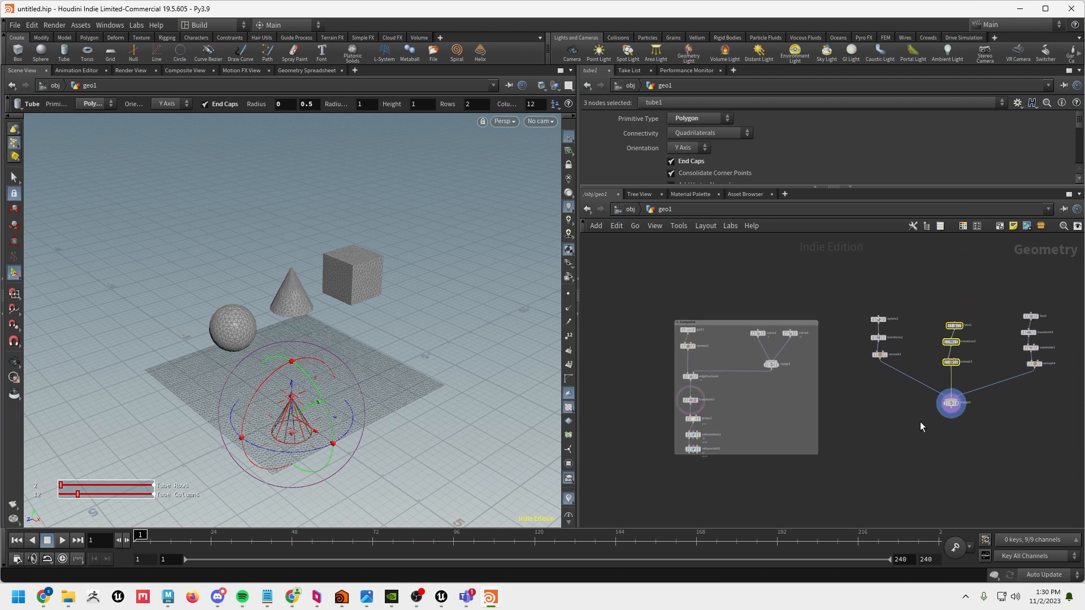
mouse_move(1018, 288)
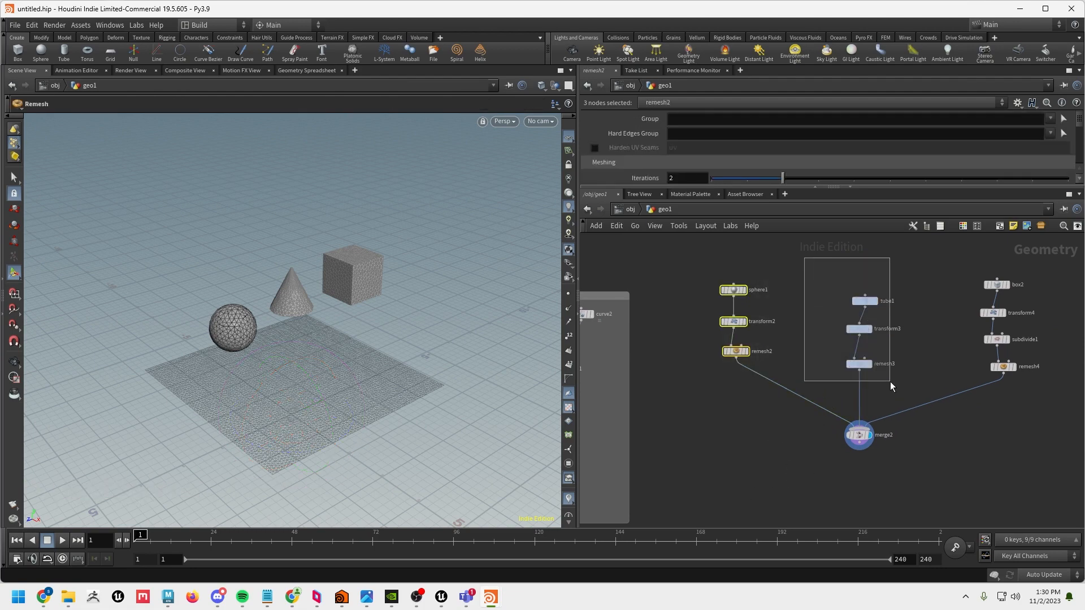
left_click(865, 301)
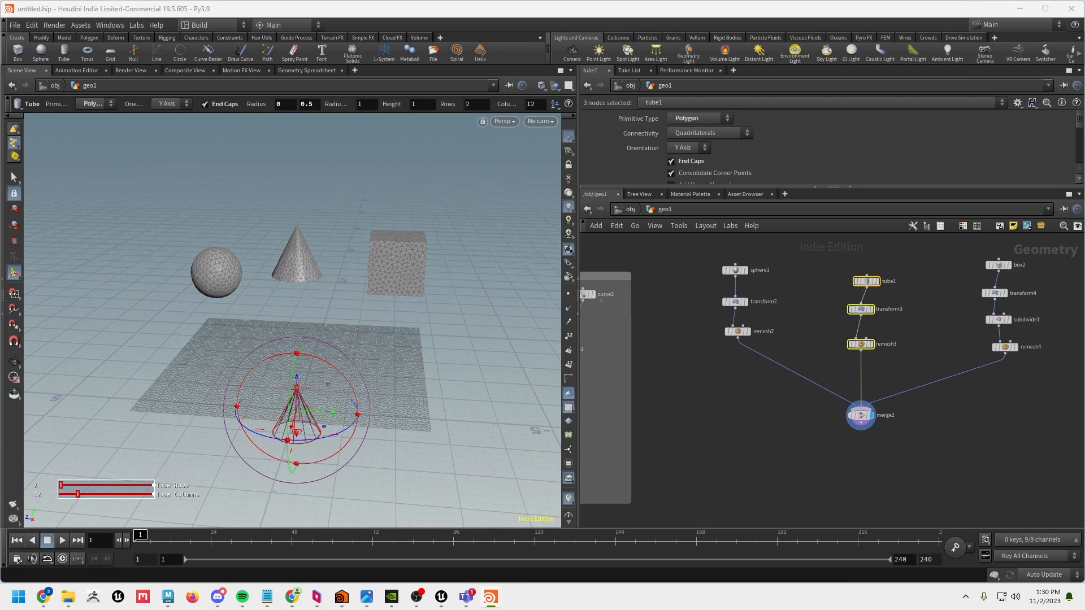
mouse_move(956, 458)
type("vec")
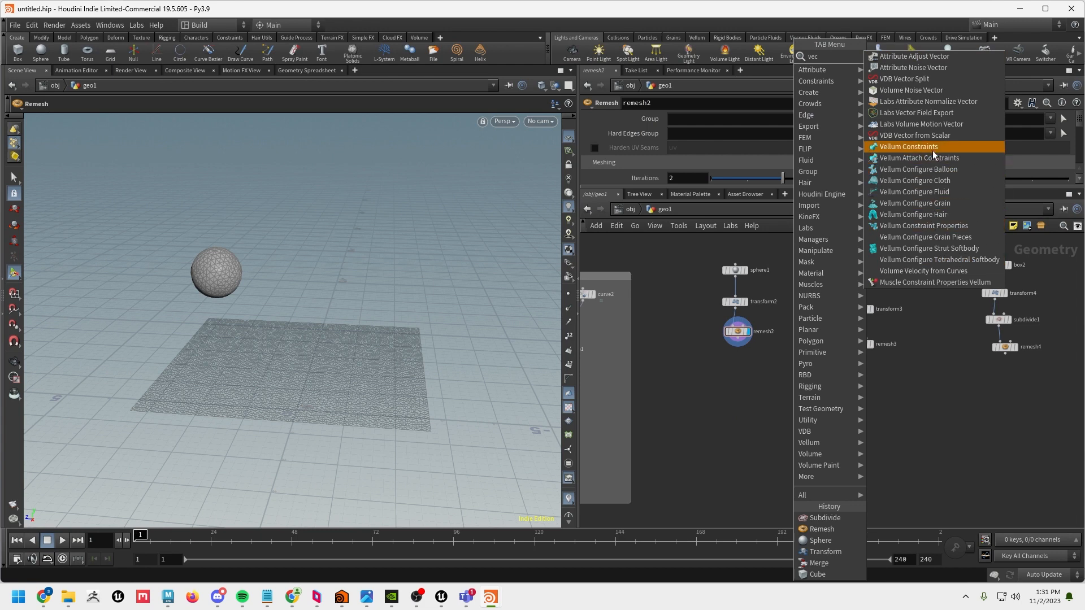
mouse_move(938, 181)
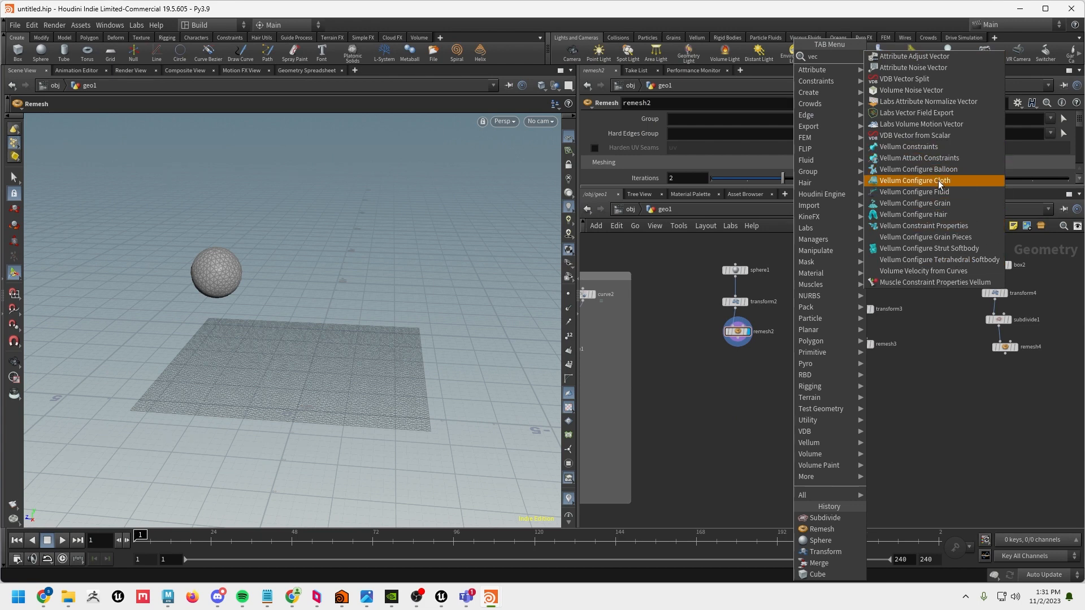
Feed the sphere's remesh into Vellum cloth and pressure constraints, making it a balloon
left_click(908, 145)
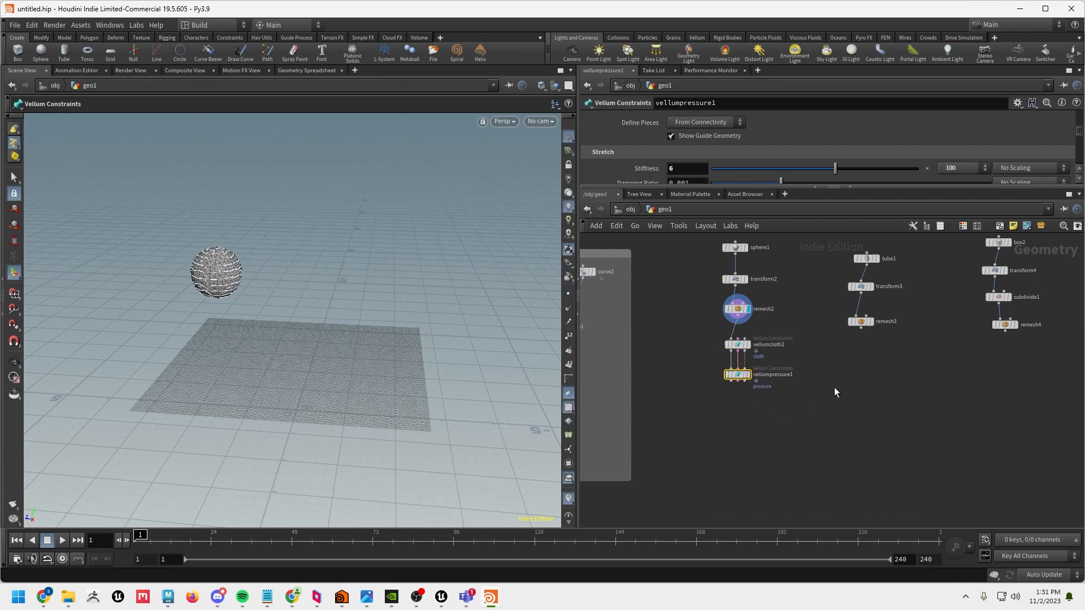
left_click(823, 279)
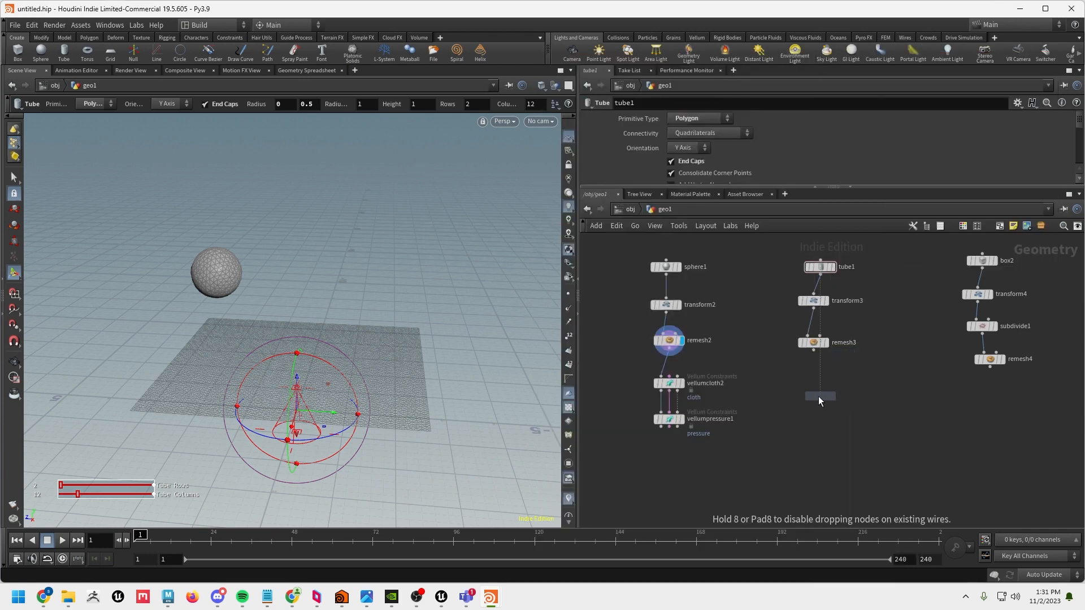
Add a Vellum Constraints node under remesh3 with Constraint Type set to Shape Match
left_click(820, 396)
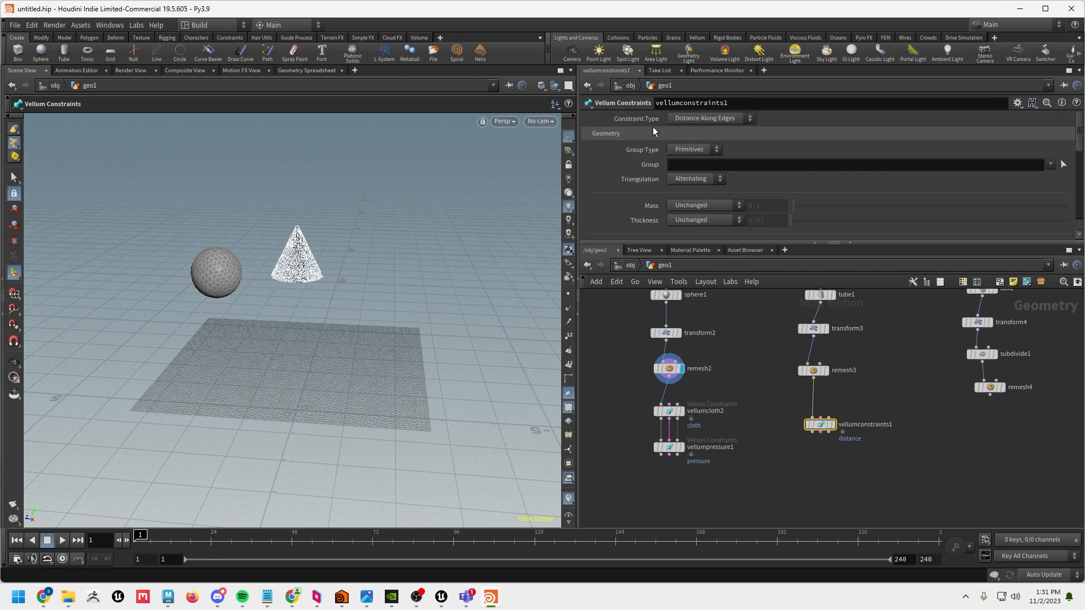
left_click(710, 118)
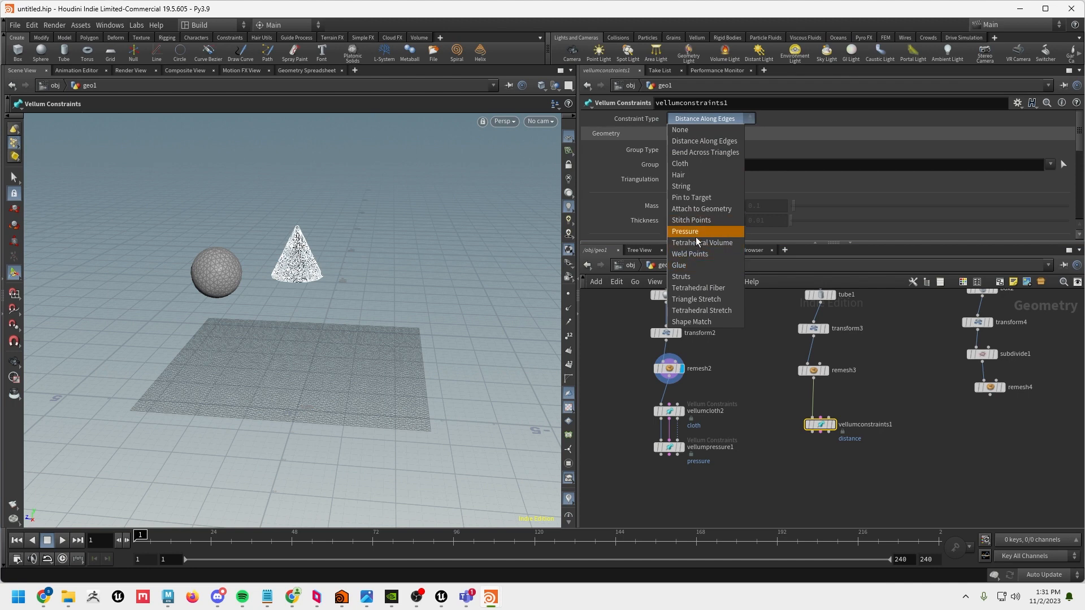
mouse_move(700, 267)
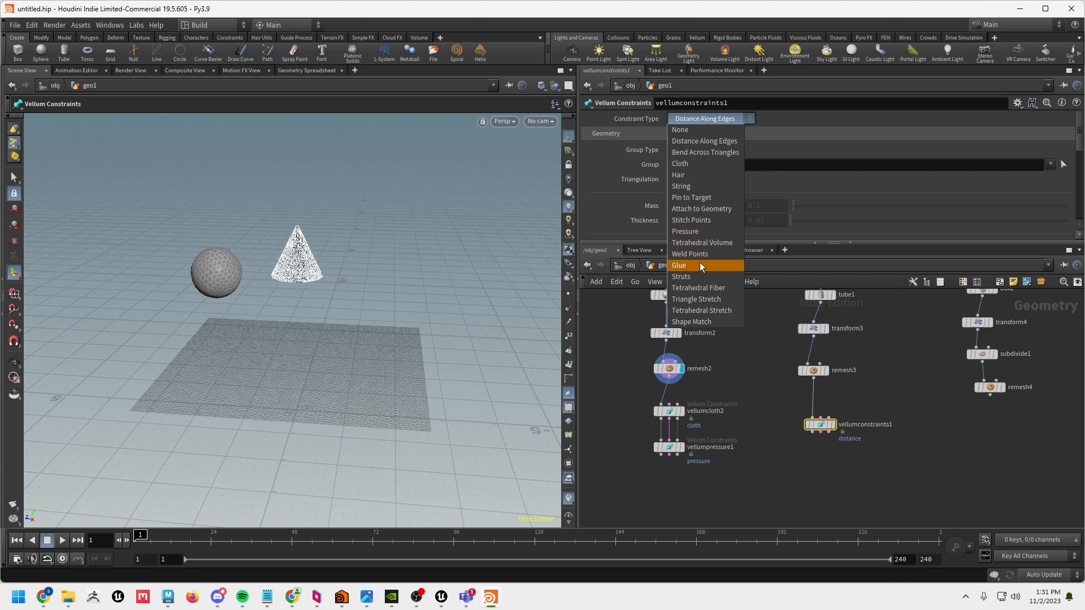
left_click(690, 322)
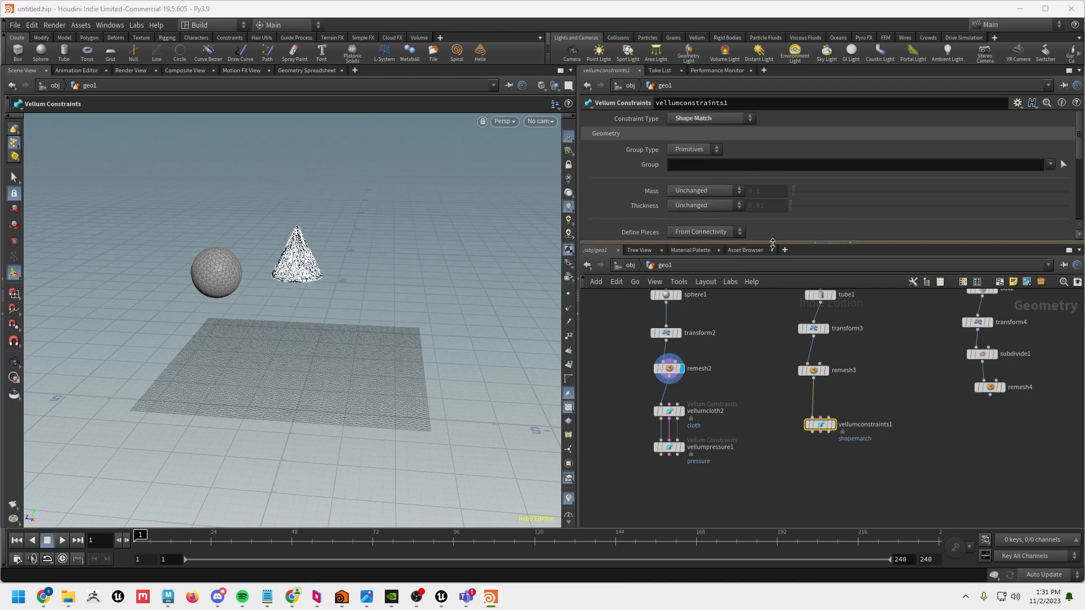
scroll("down", 3)
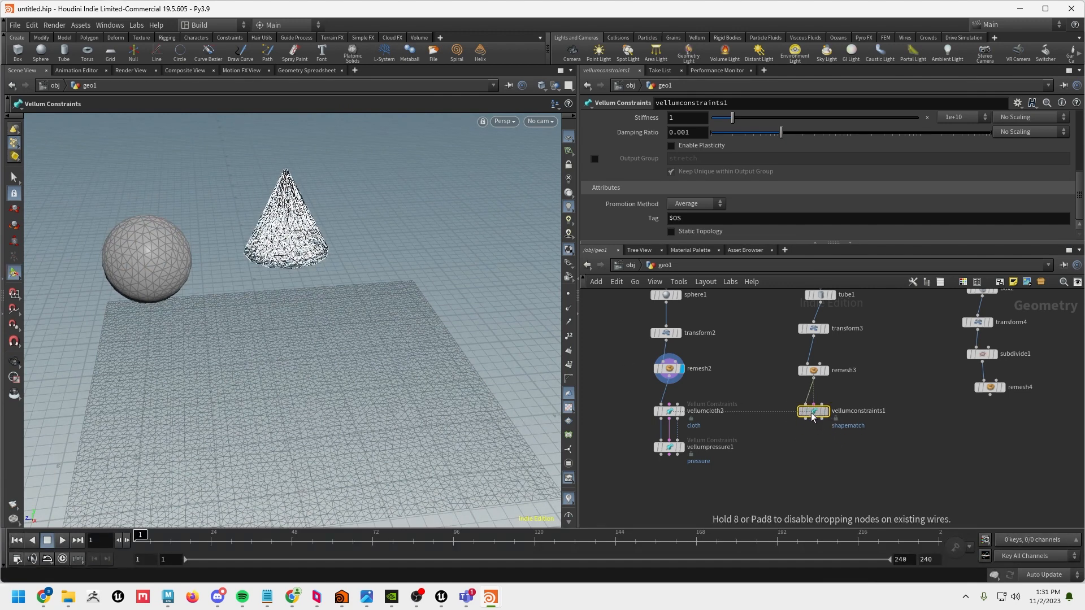
mouse_move(880, 474)
type("vep")
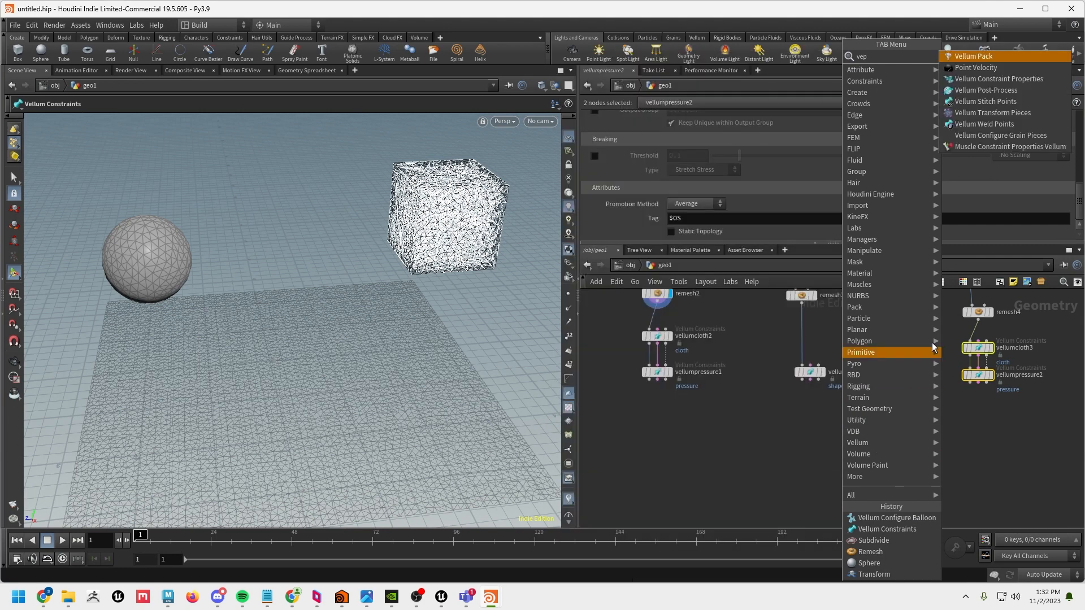
Add a Vellum Pack node below the balloon constraint chains
left_click(972, 57)
type("merg")
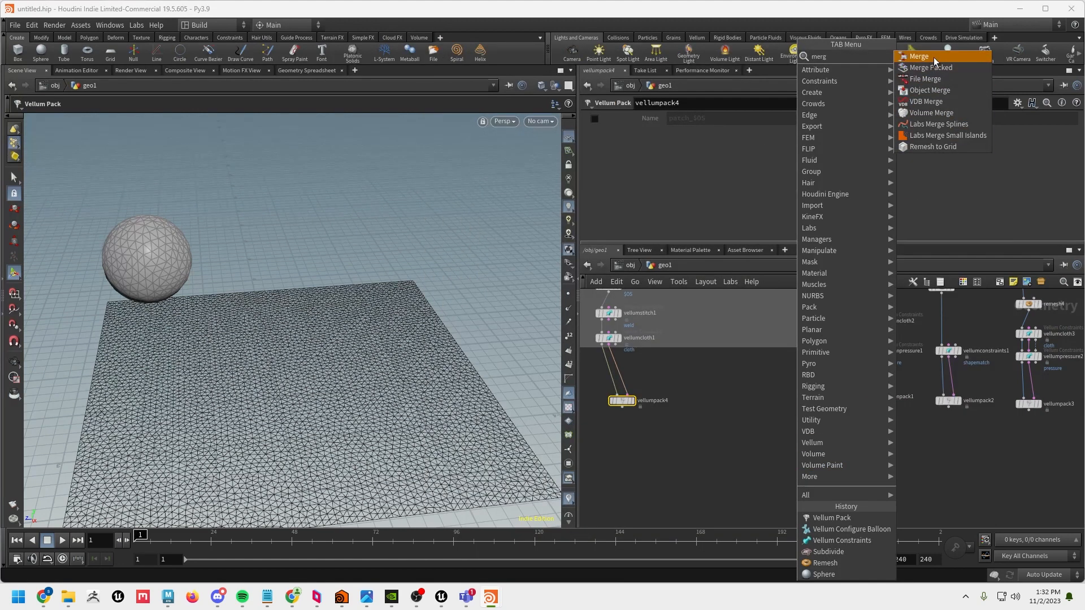
Merge vellumpack1–4 into a single Merge node and add a Vellum Unpack below it
left_click(919, 57)
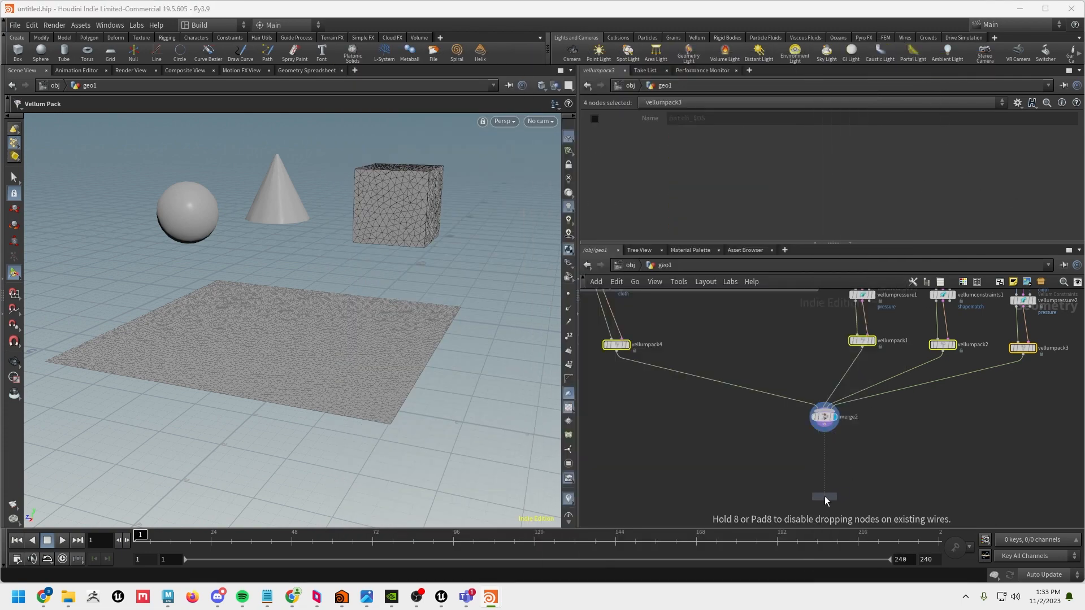
left_click(824, 496)
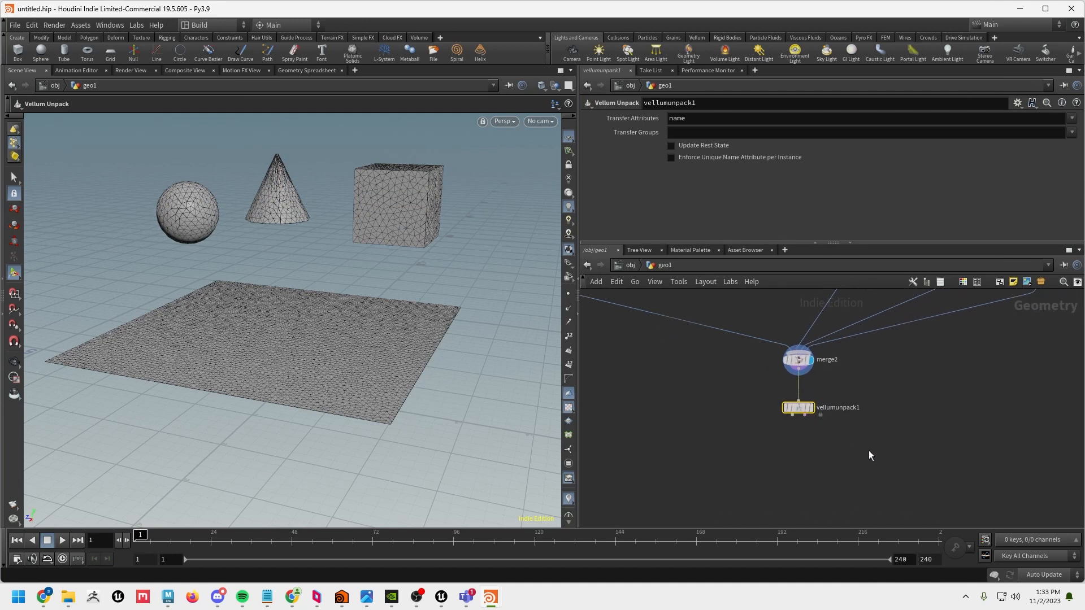
mouse_move(744, 153)
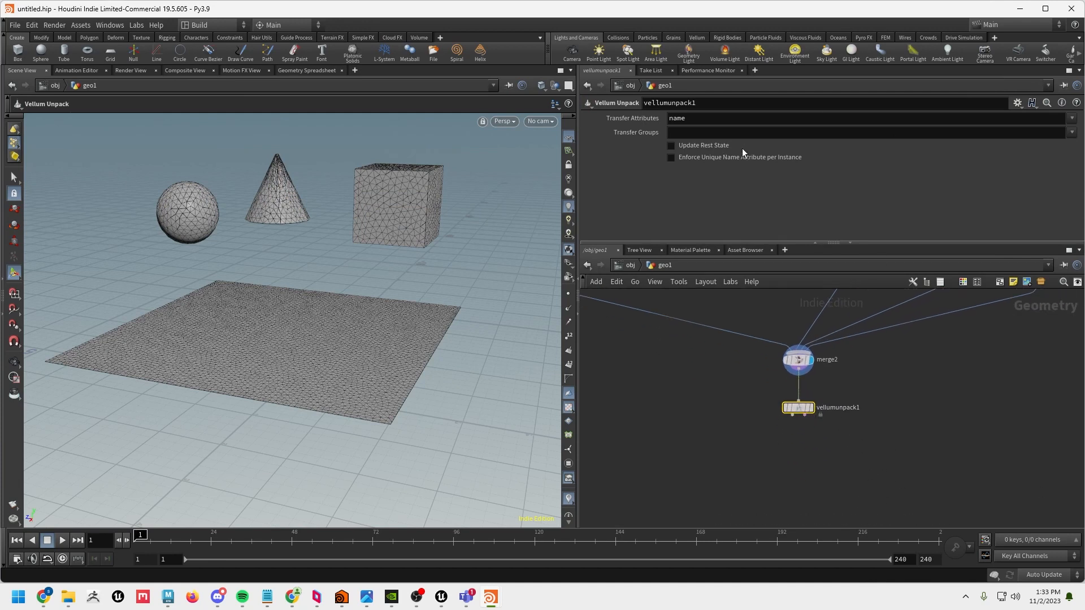
mouse_move(813, 461)
type("ves")
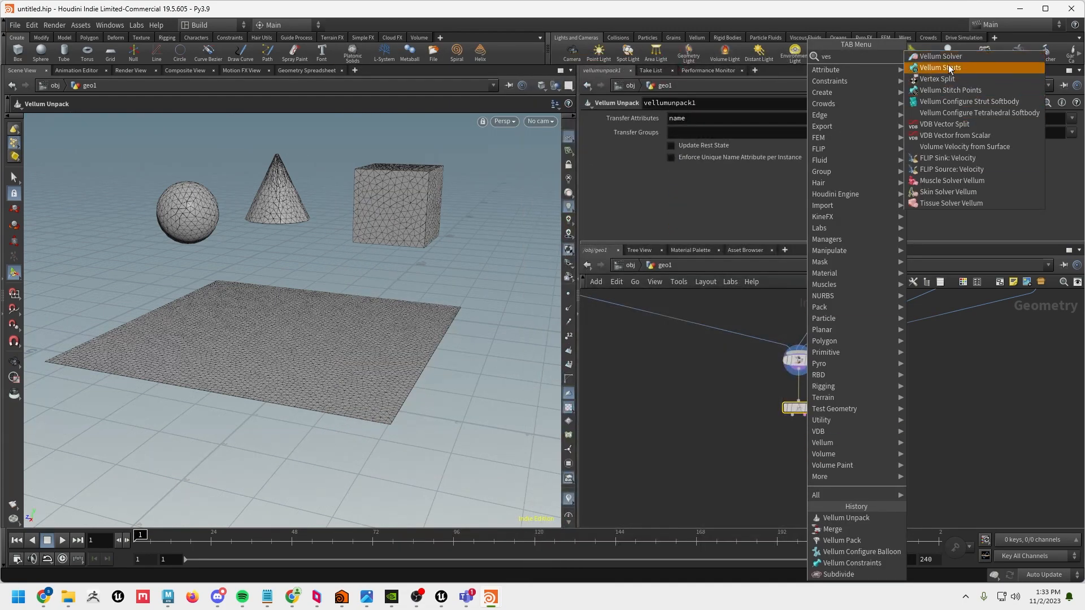
Add a Vellum Solver below the unpack, then review the trampoline's weld stitch with 0.5 breaking threshold
left_click(940, 56)
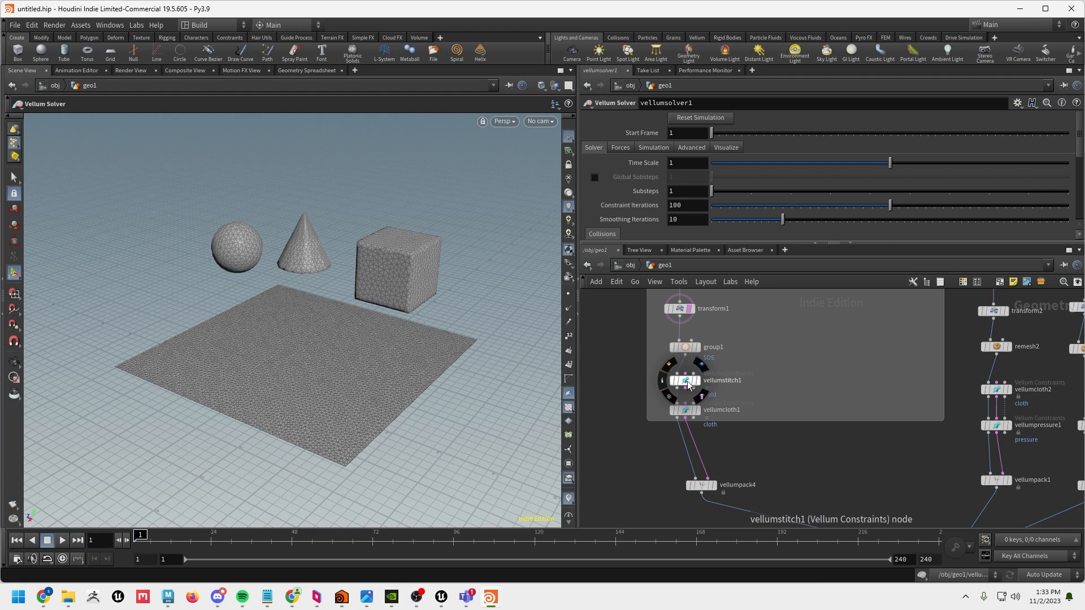
left_click(685, 381)
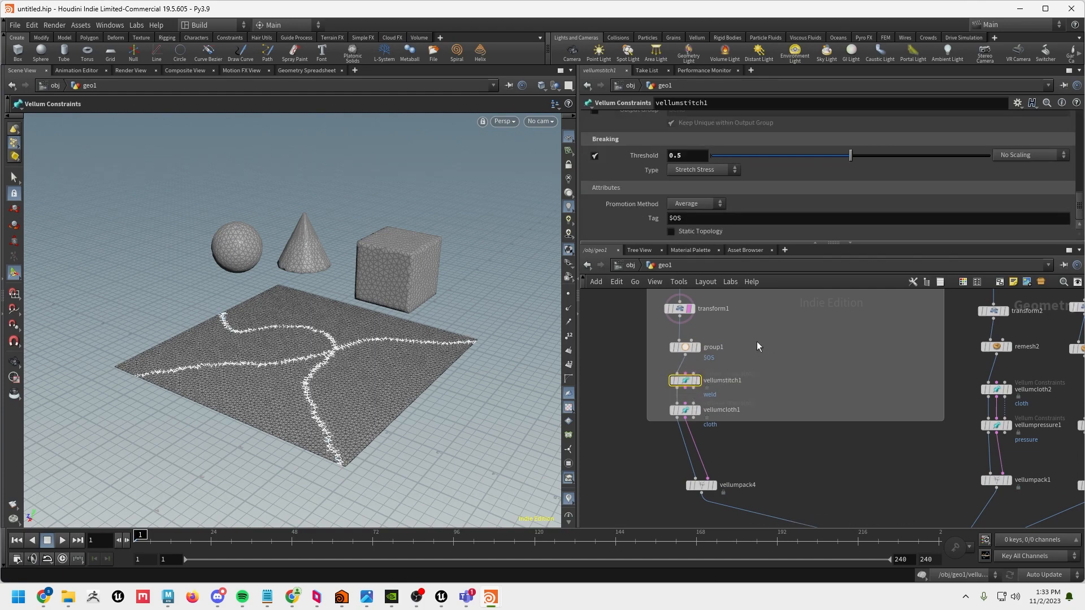
mouse_move(757, 347)
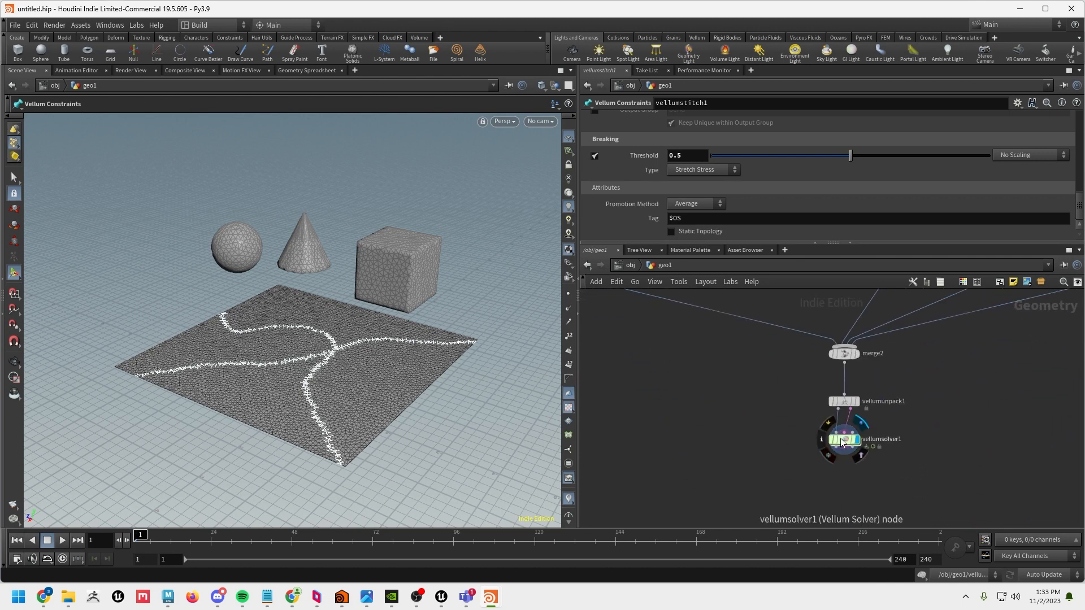
Display vellumsolver1, enable Ground Position at -1.1 under Collisions, and play the simulation
left_click(843, 439)
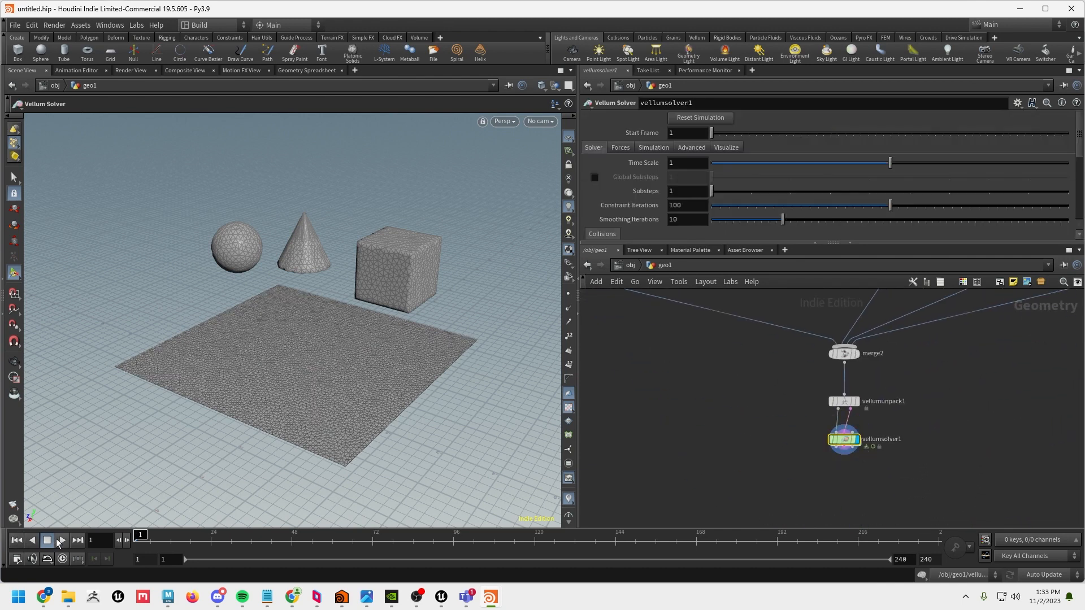
left_click(60, 540)
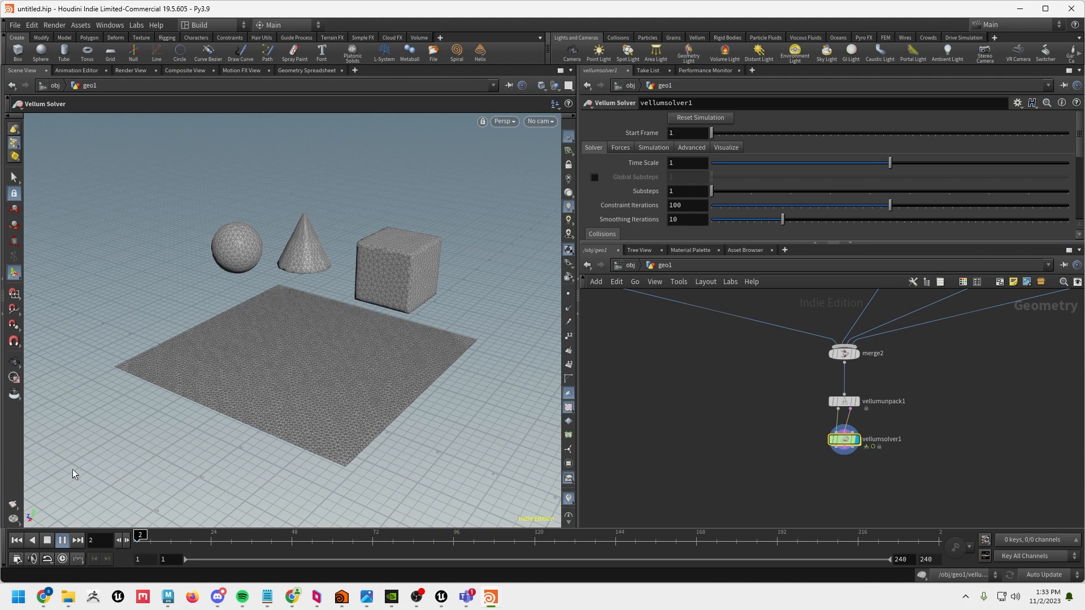
left_click(47, 540)
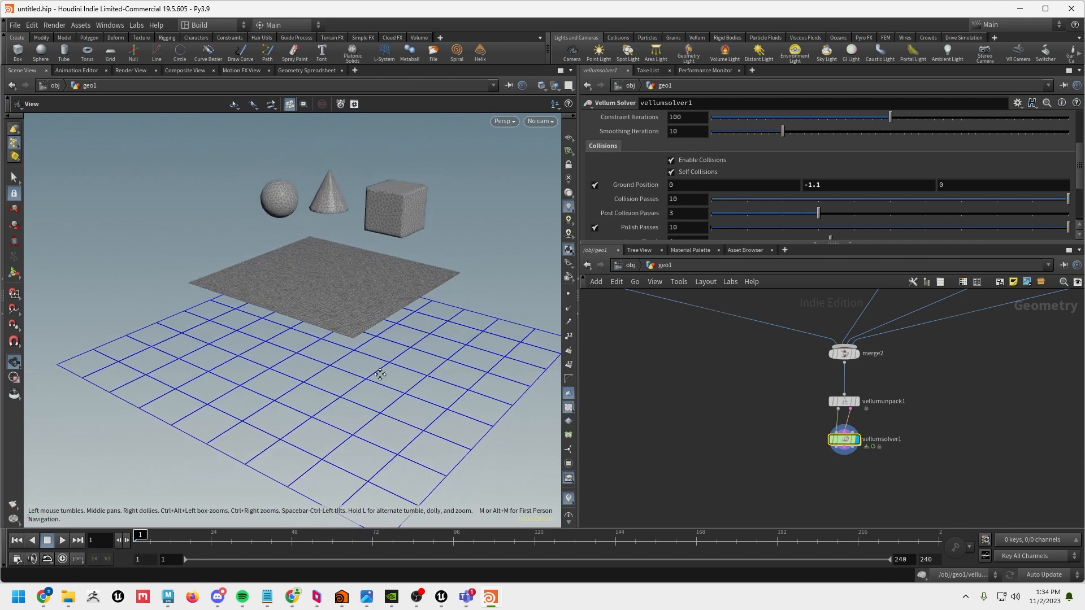
left_click(61, 540)
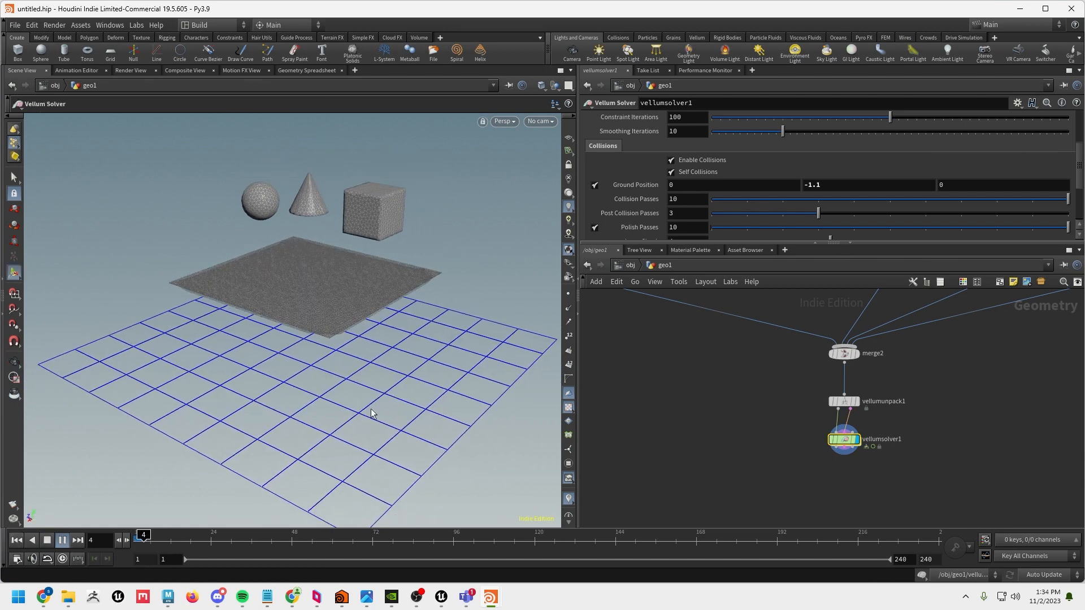
left_click(61, 541)
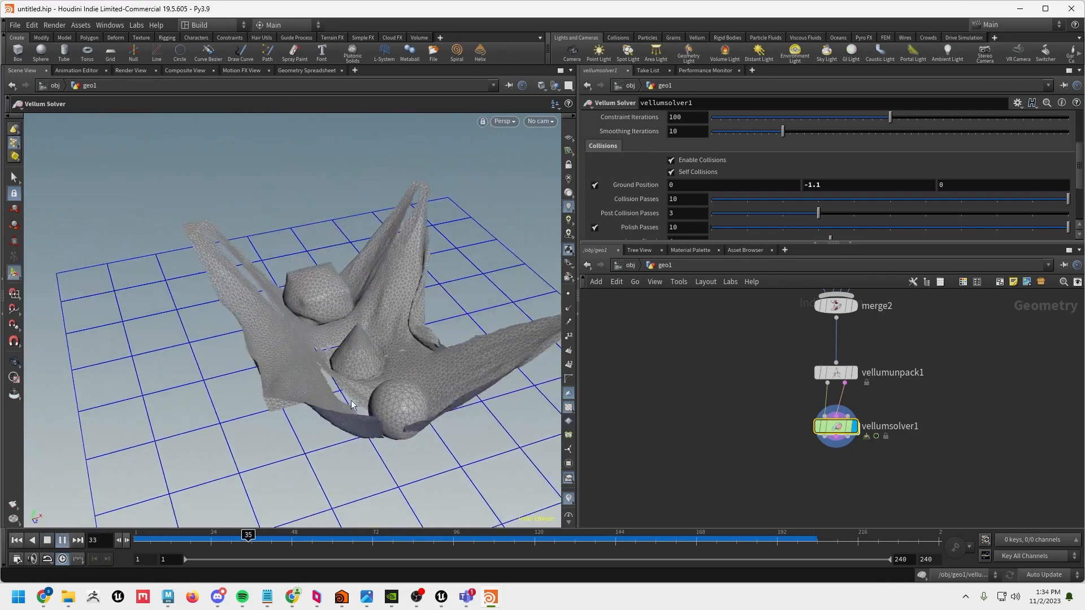
Play the timeline further to watch the cloth drop and tear over the sphere, cone and cube
left_click(61, 540)
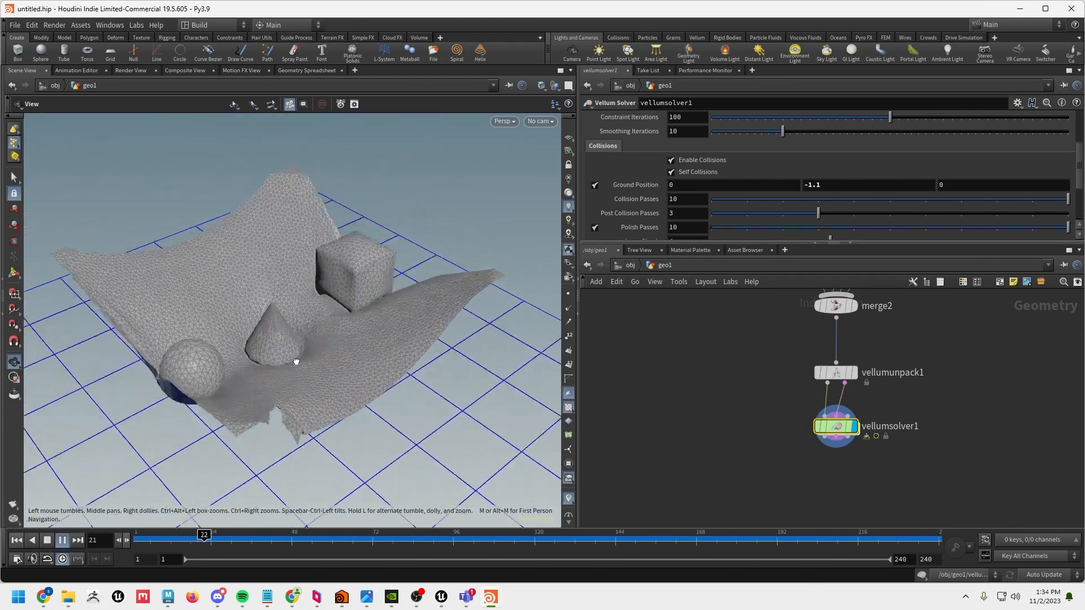
left_click(61, 540)
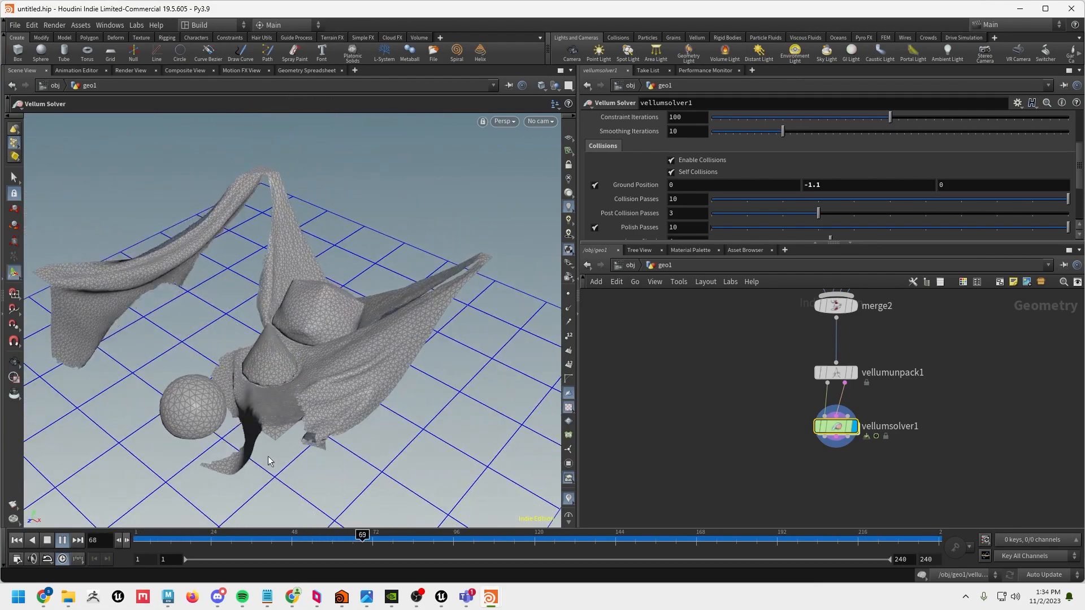